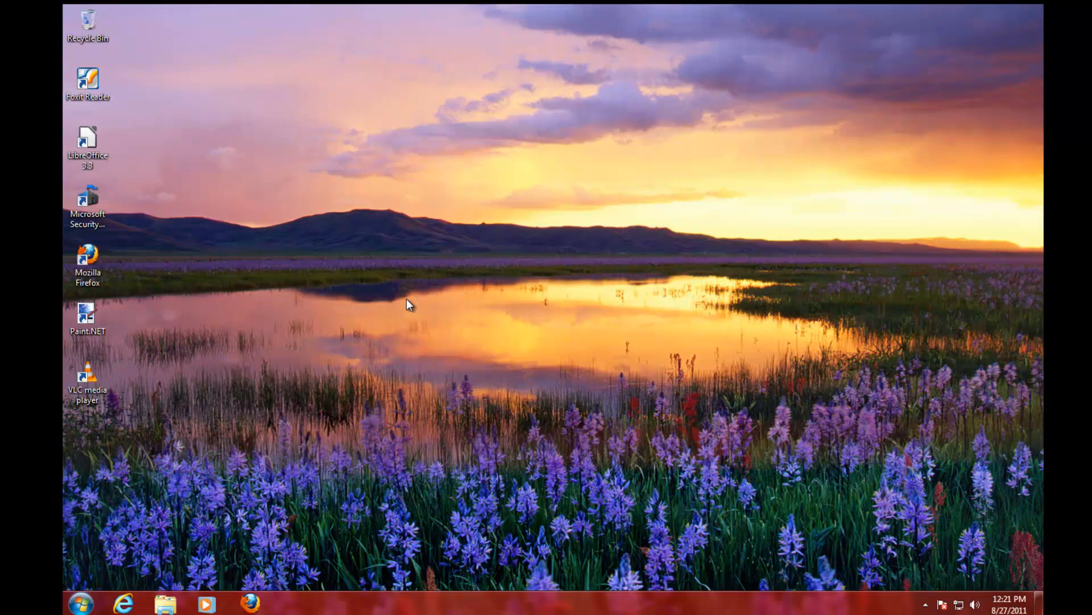
mouse_move(367, 309)
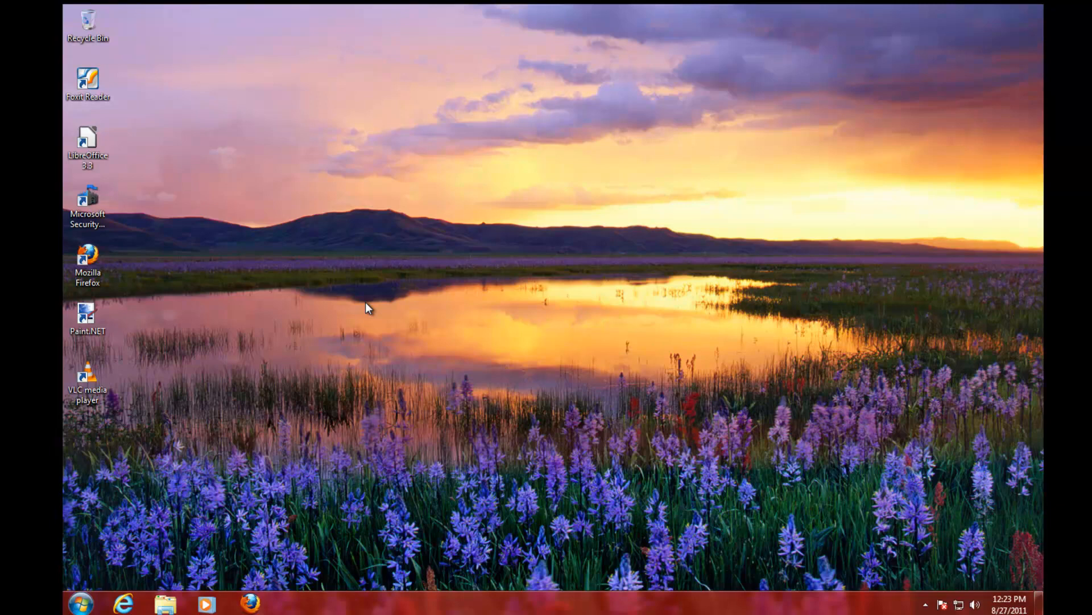
mouse_move(363, 309)
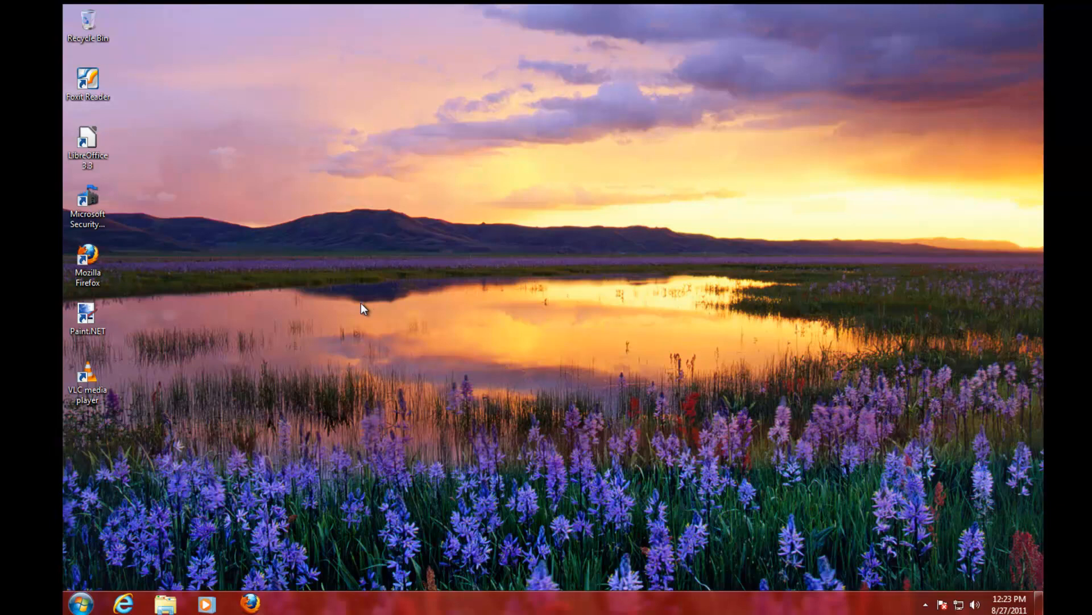
mouse_move(206, 467)
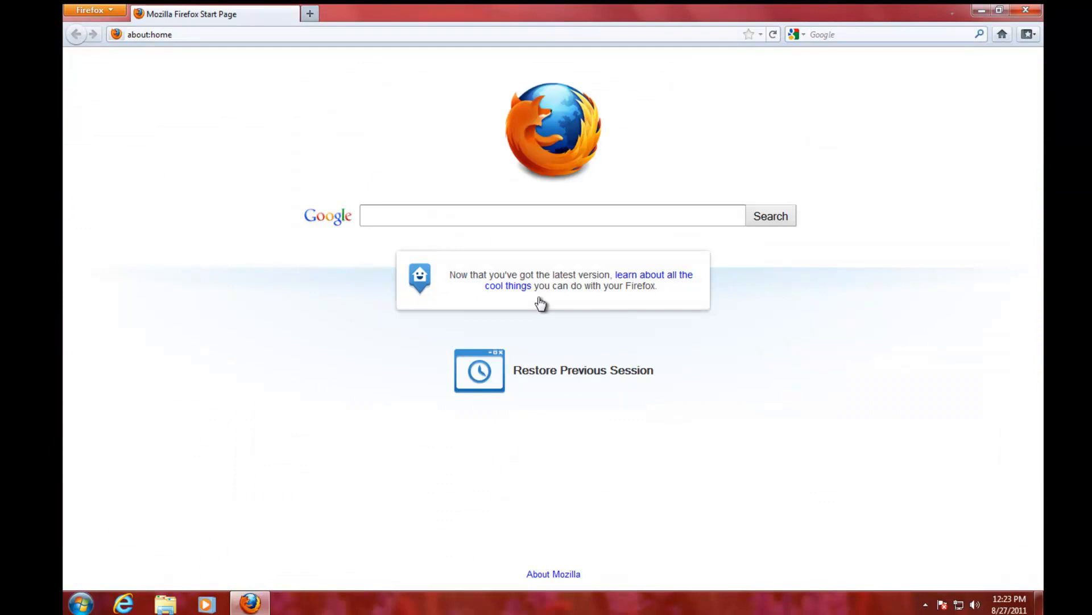
Navigate to yahoo.com from the address bar, landing on the Yahoo! Nederland home page.
click(150, 34)
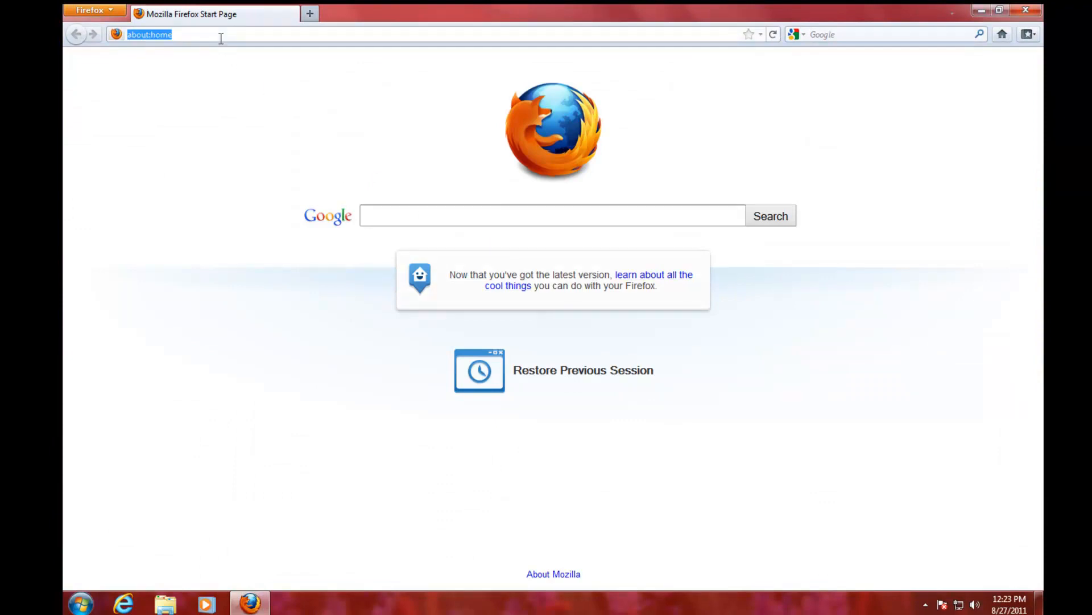
text(yahoo.)
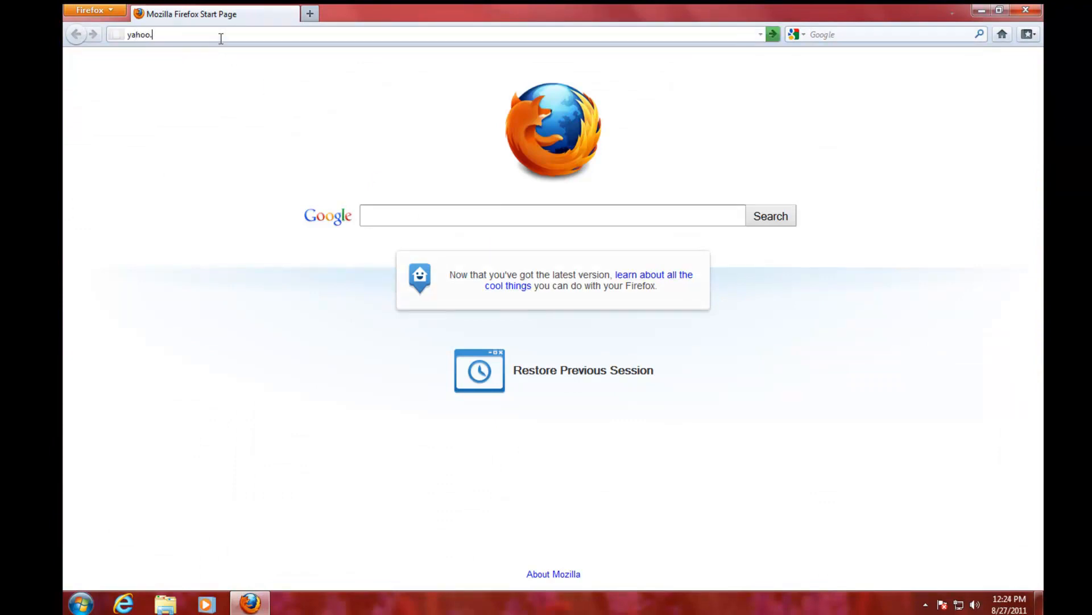
text(com)
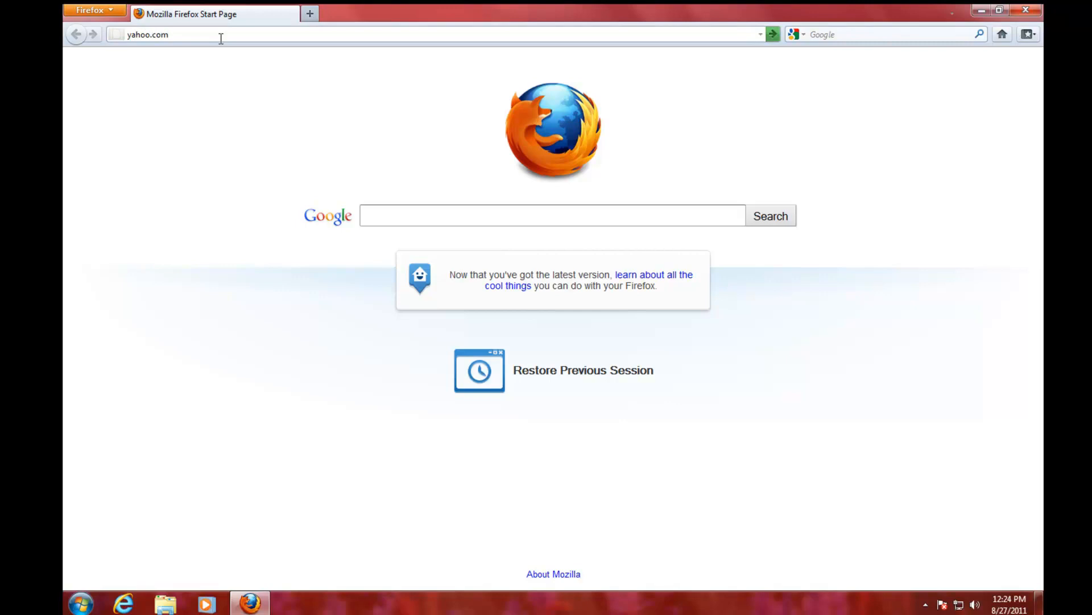
text(w)
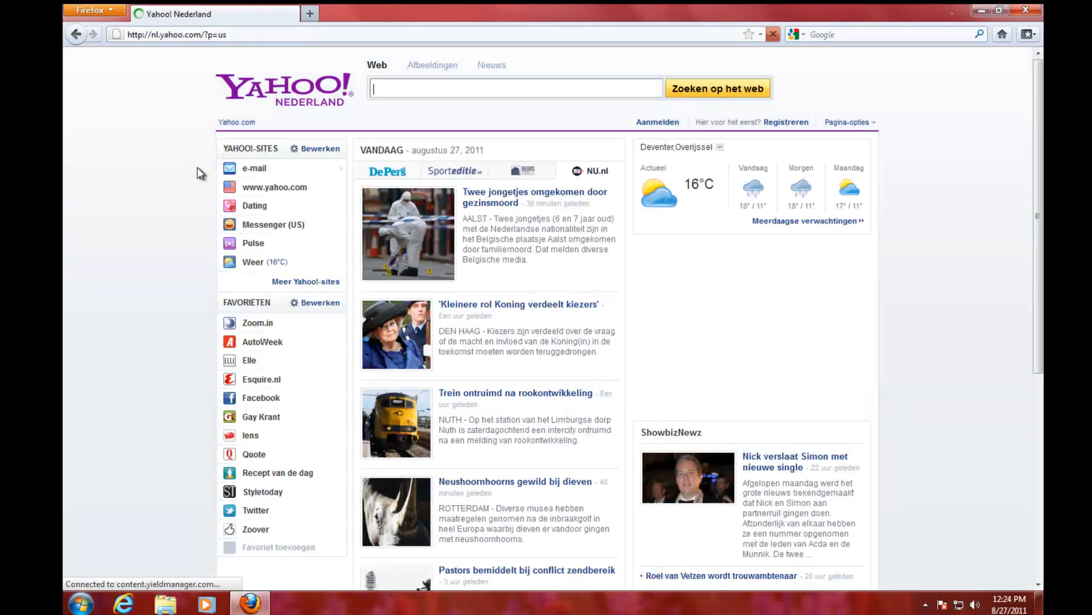
Switch to the international yahoo.com home page and begin Sign Up for a new account.
click(237, 122)
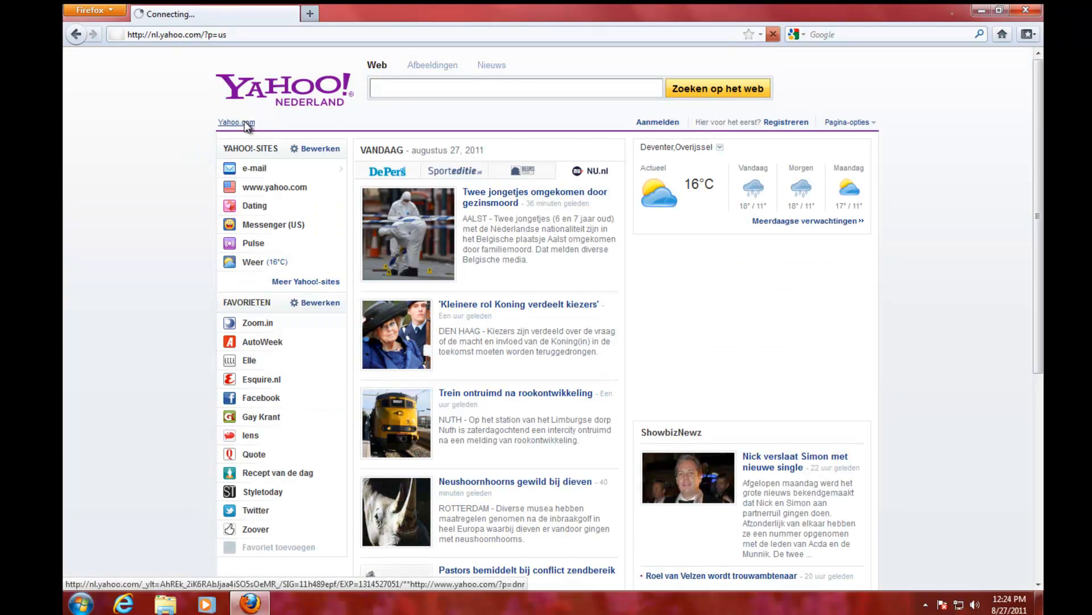
click(236, 123)
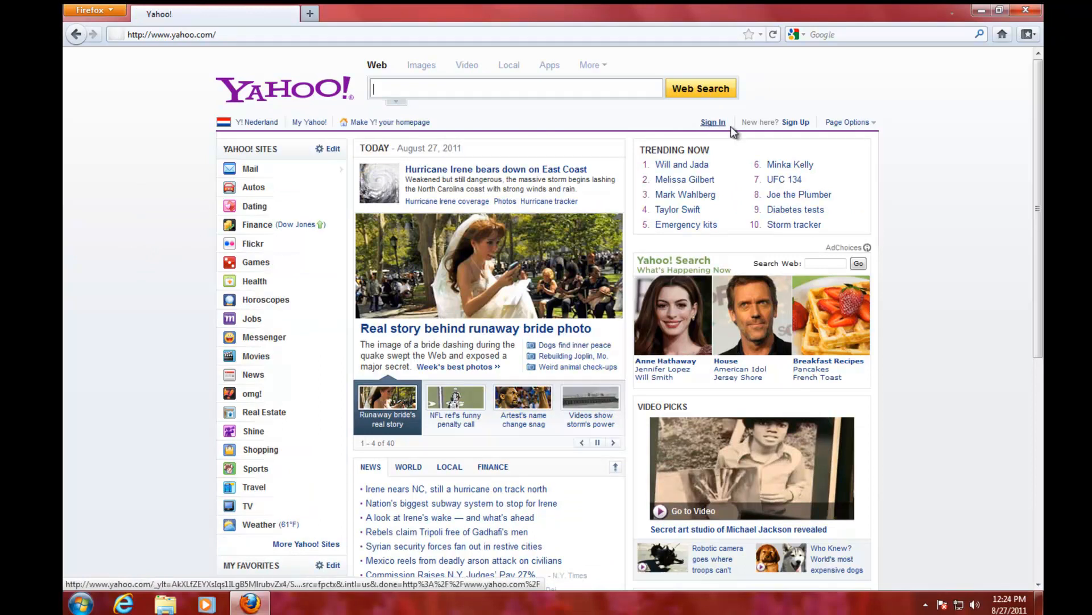
mouse_move(781, 128)
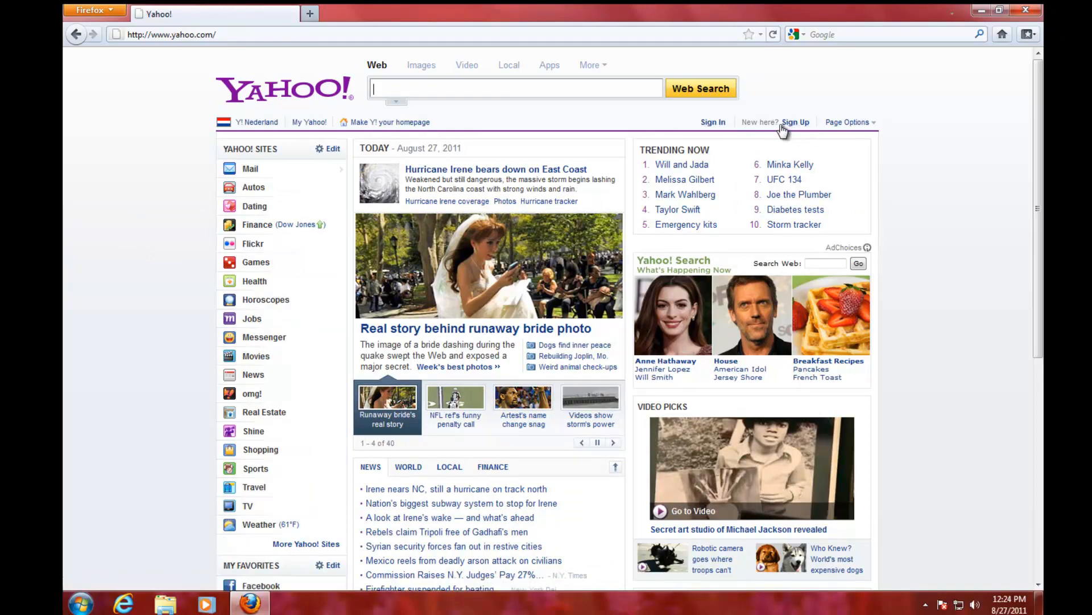
click(797, 122)
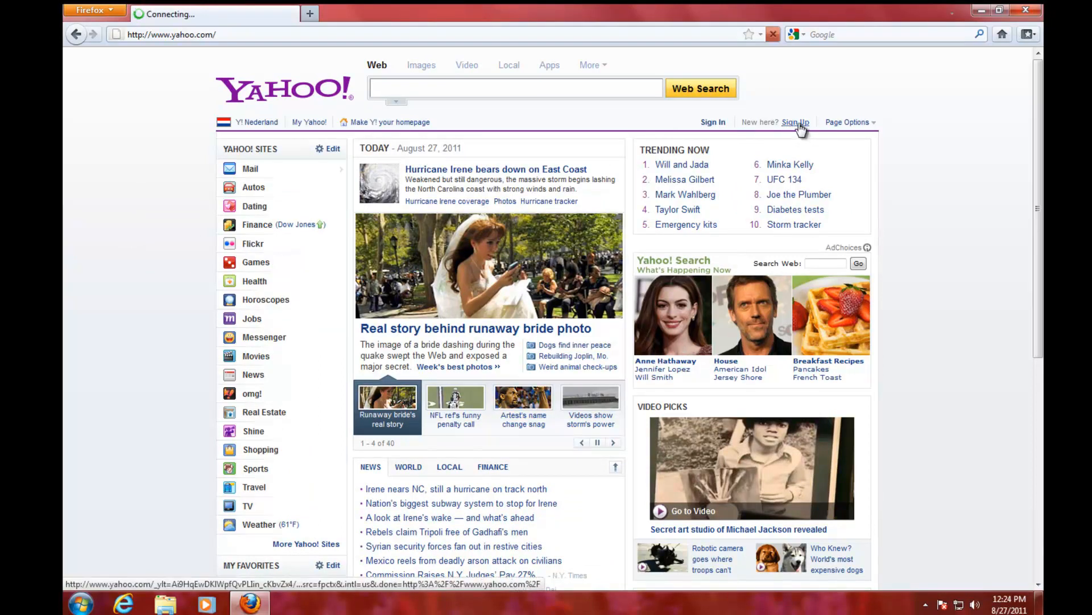
click(796, 123)
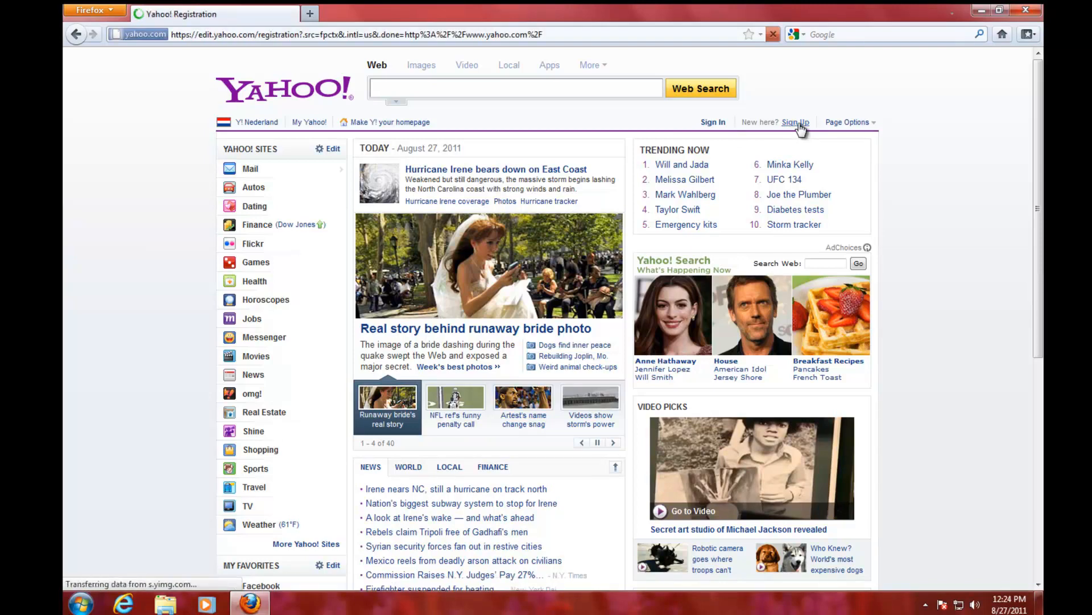
Enter first and last name, Male gender and a birthday of 1 January 1980.
click(803, 122)
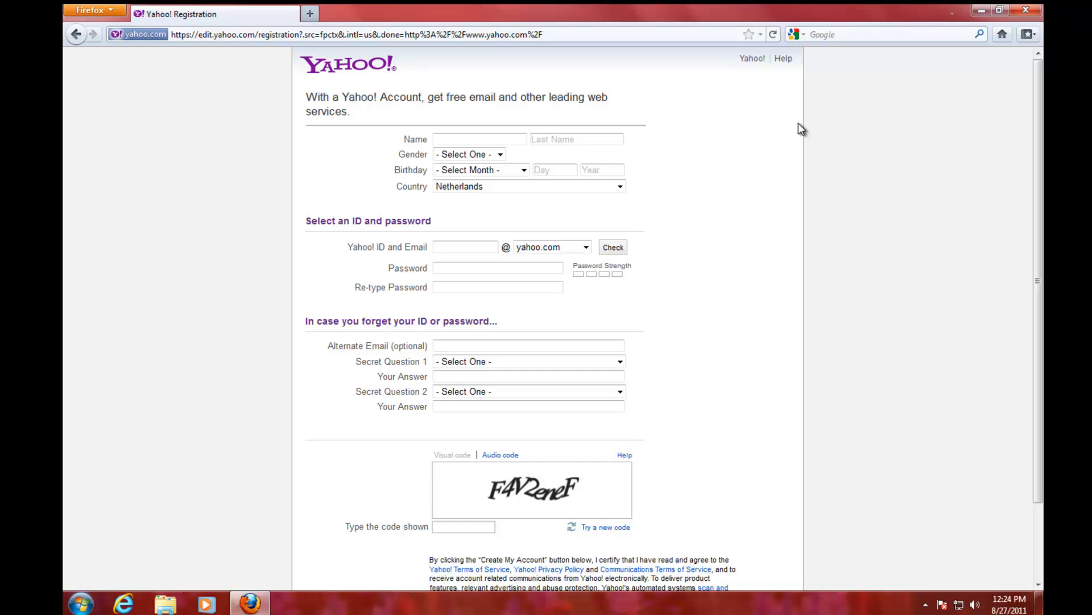
text(Sp)
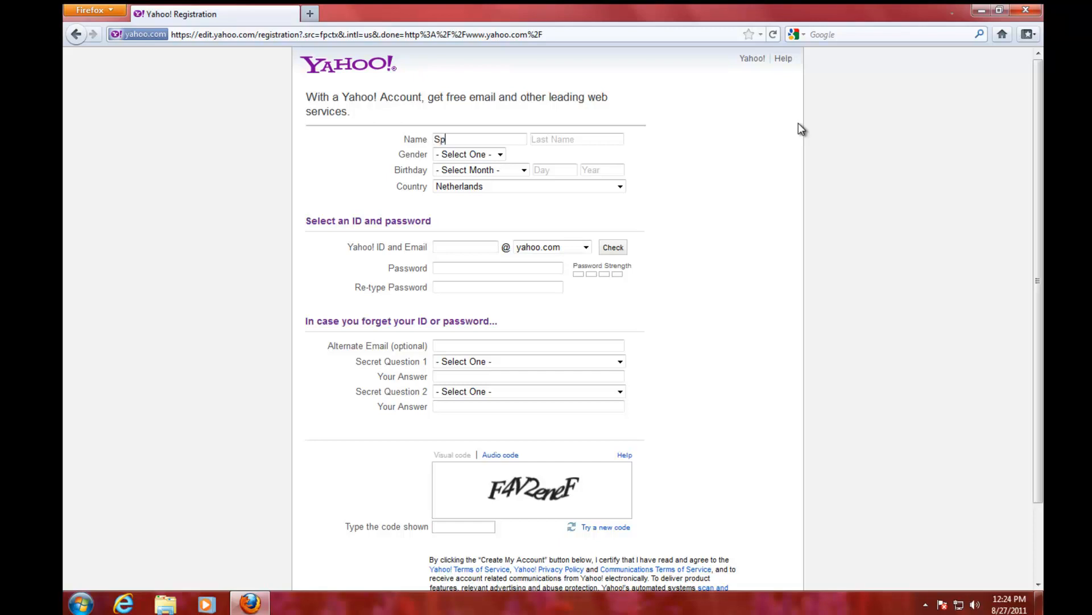
text(Windows)
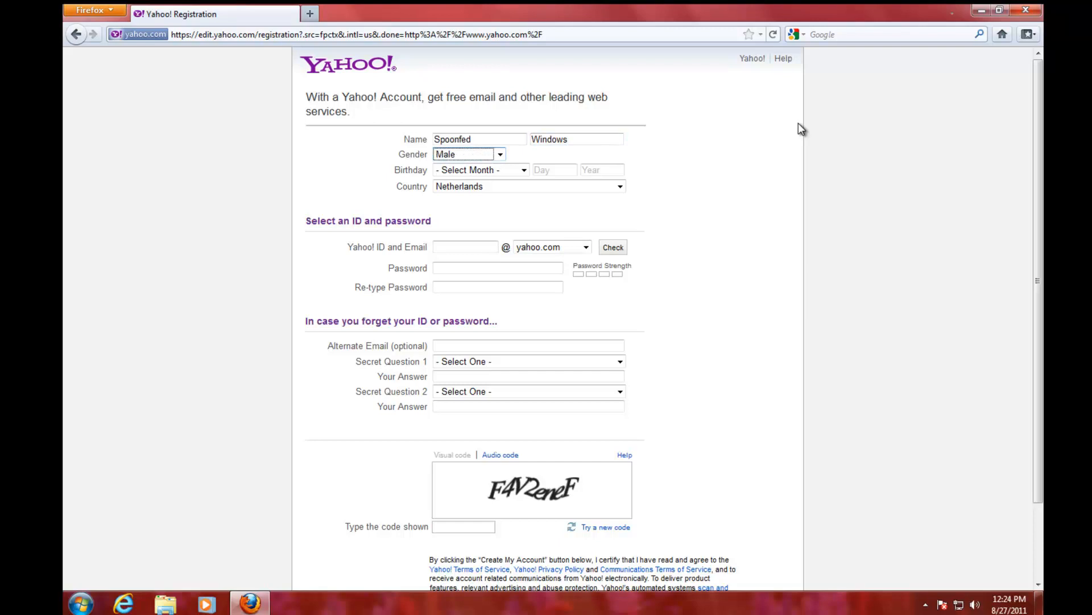
click(482, 169)
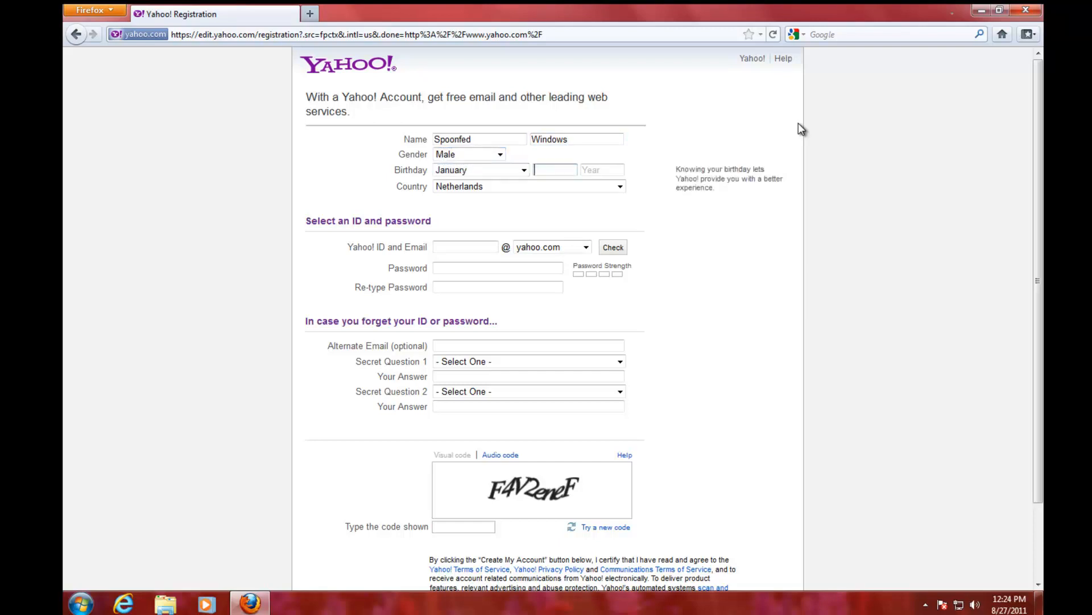
text(01)
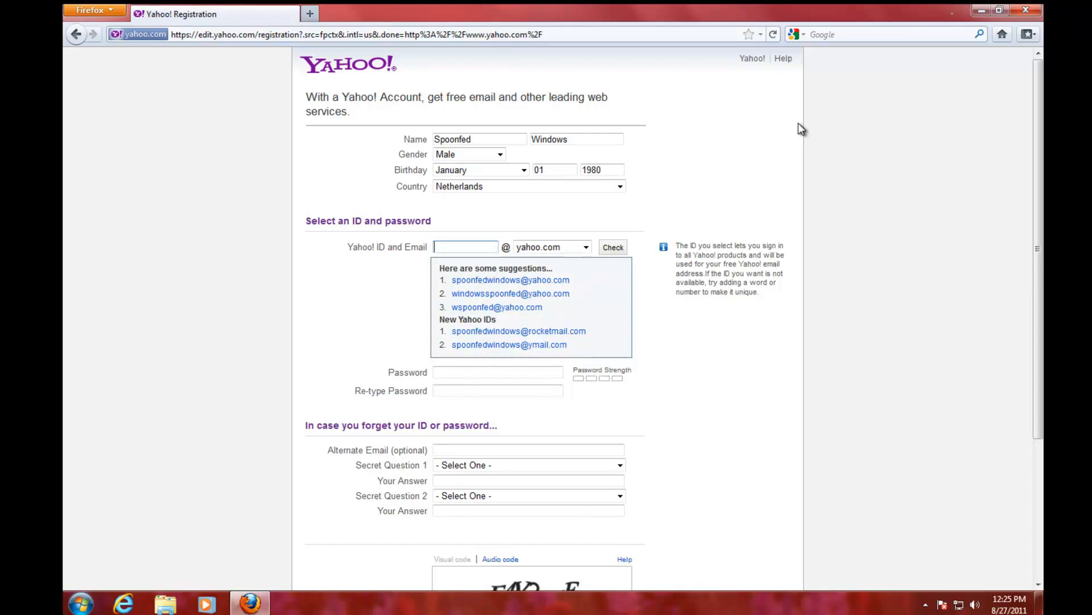
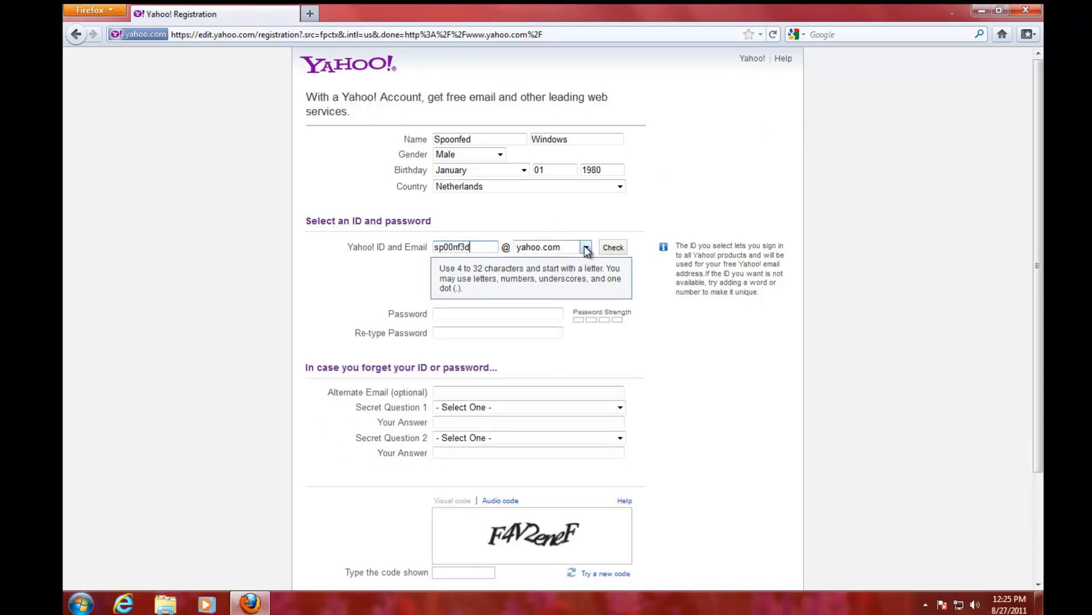
click(586, 247)
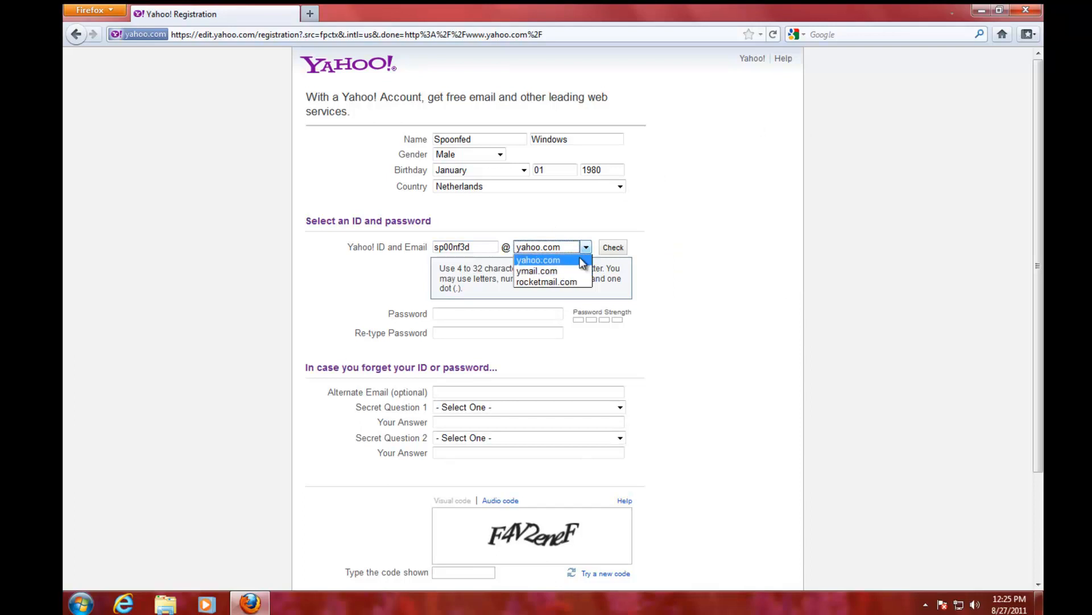
mouse_move(528, 271)
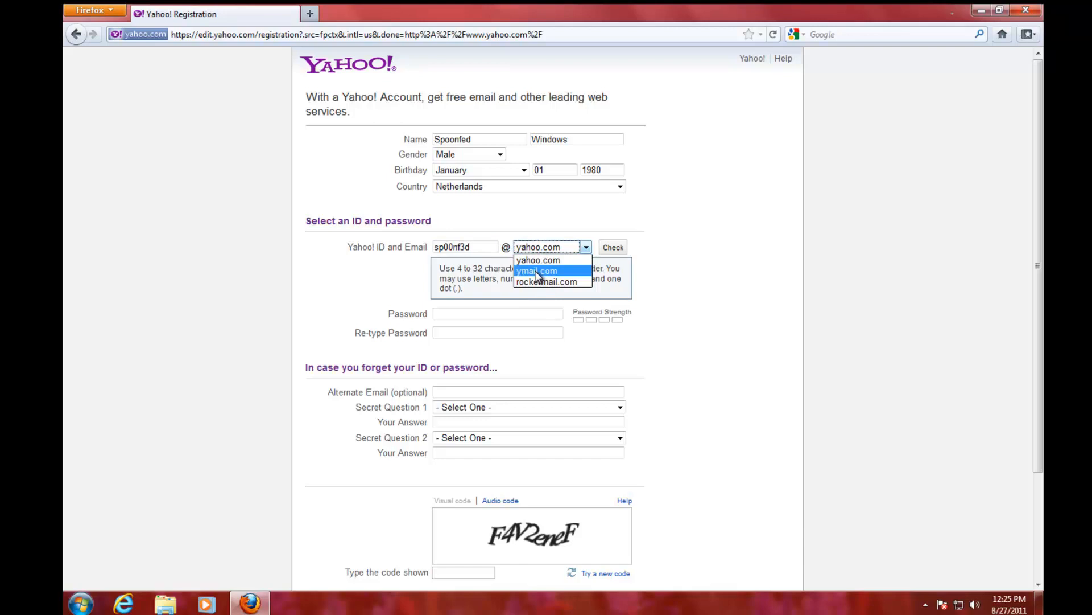
click(538, 271)
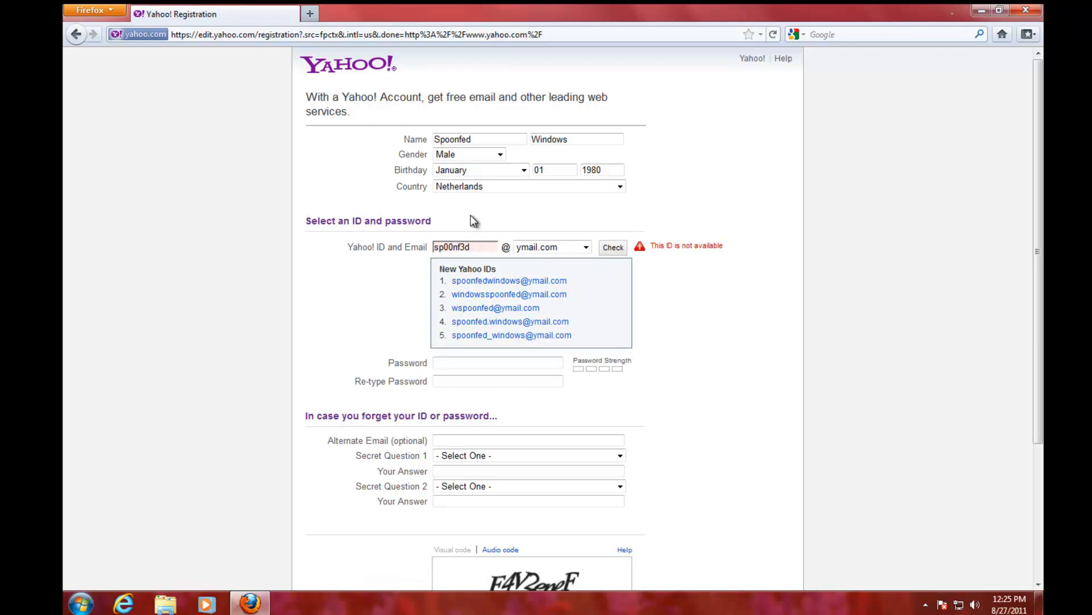
mouse_move(475, 211)
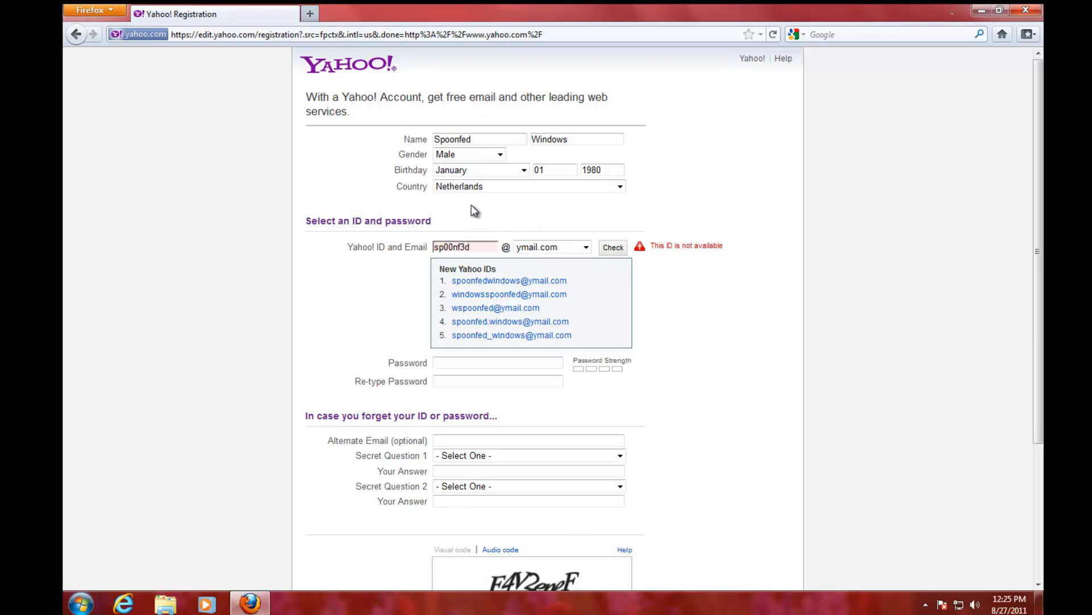
click(452, 247)
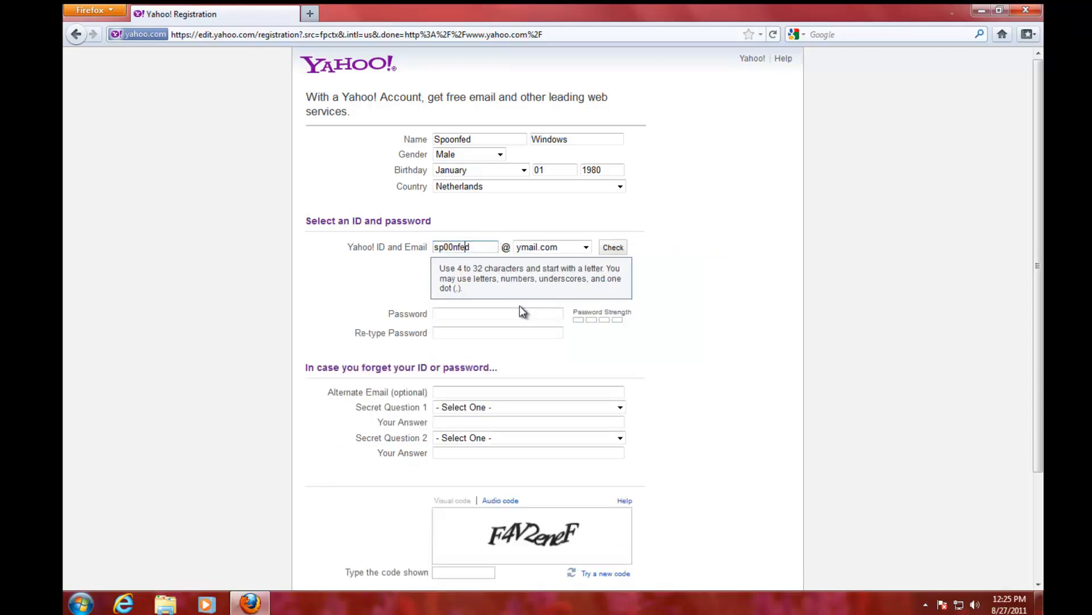
click(613, 247)
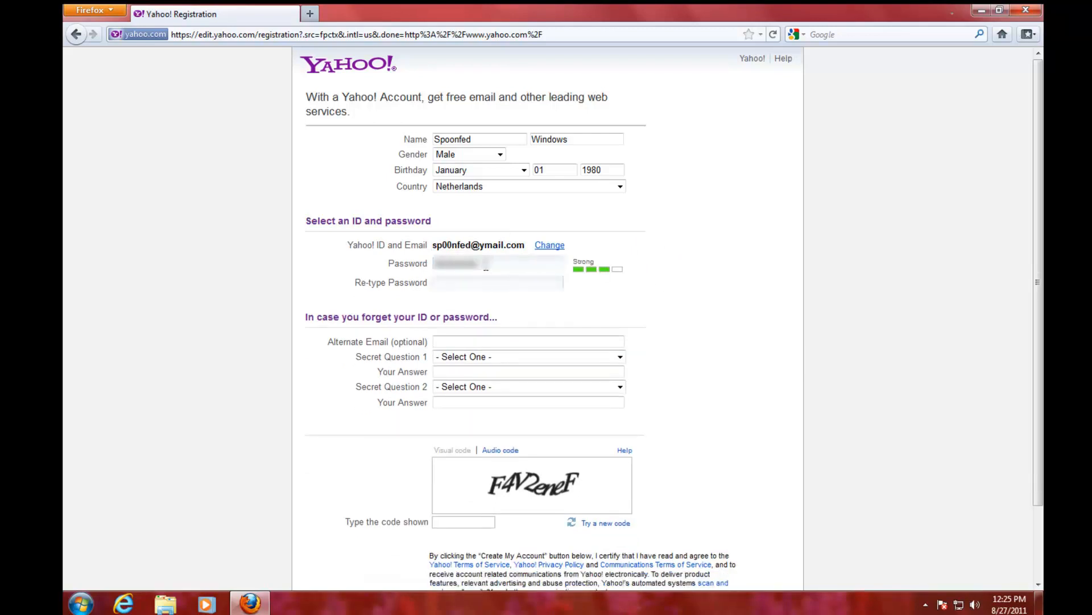
text(password)
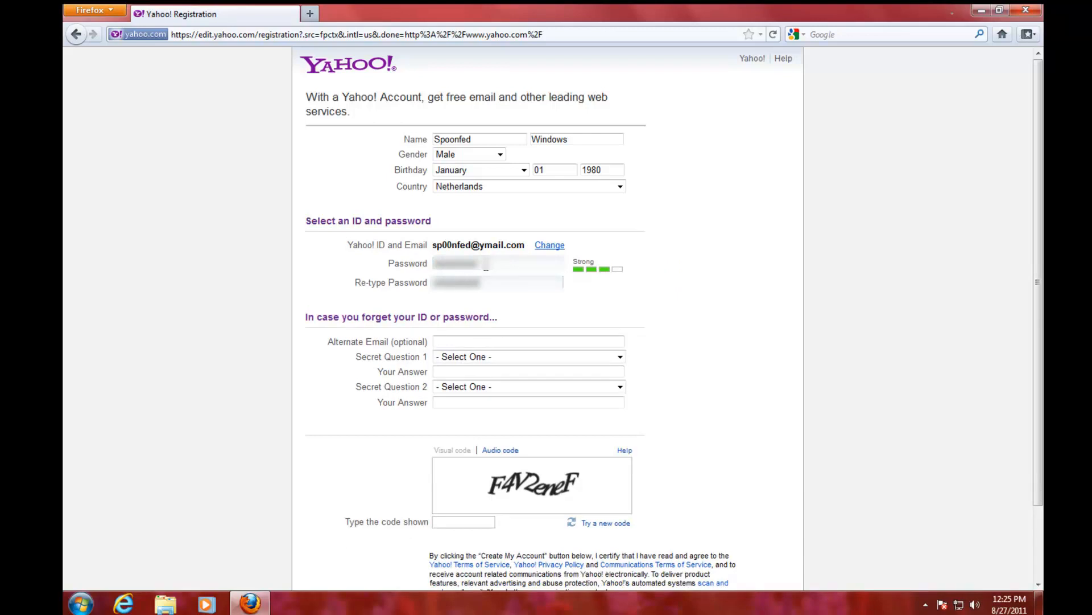
click(528, 342)
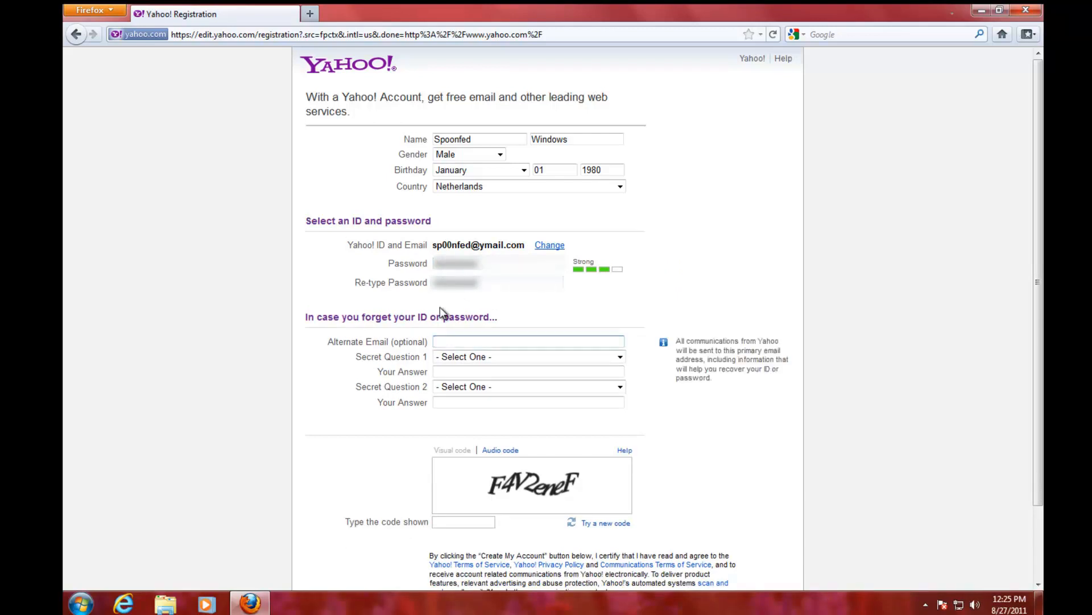
scroll(down, 3)
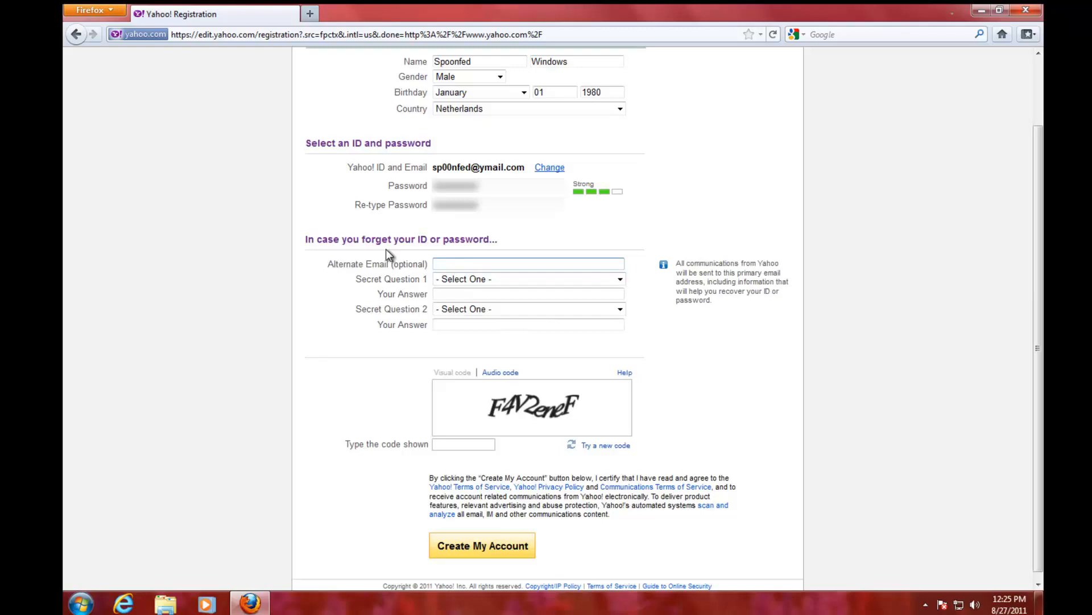
mouse_move(423, 268)
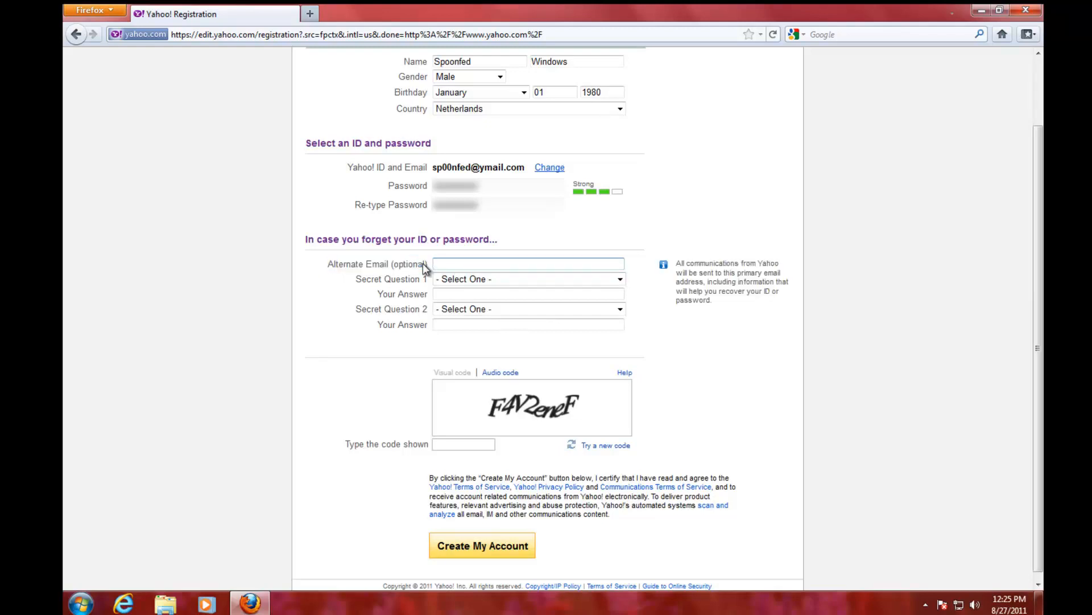
click(528, 264)
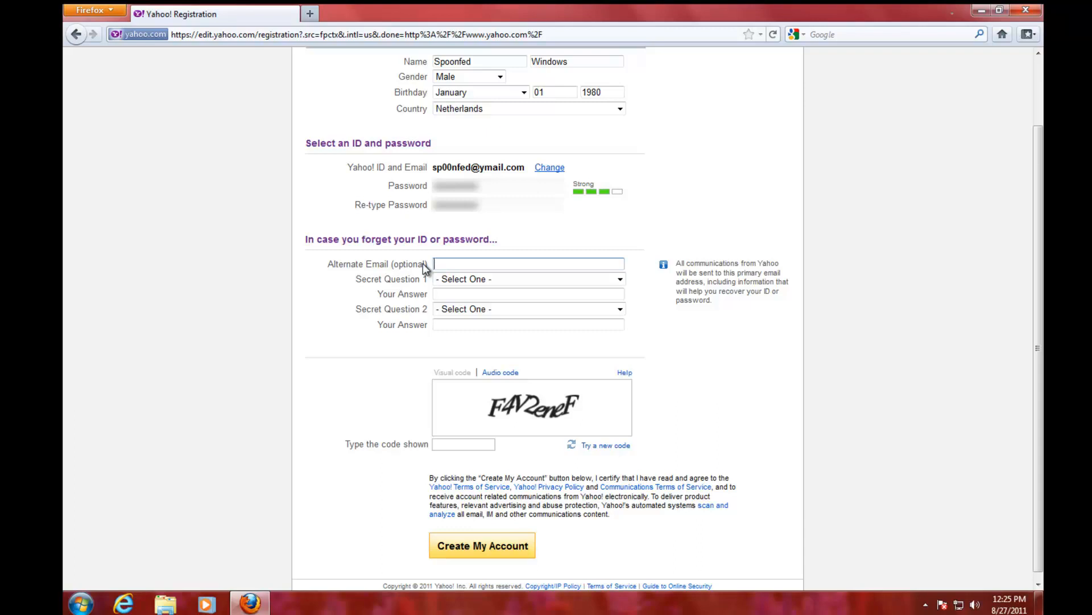
mouse_move(349, 271)
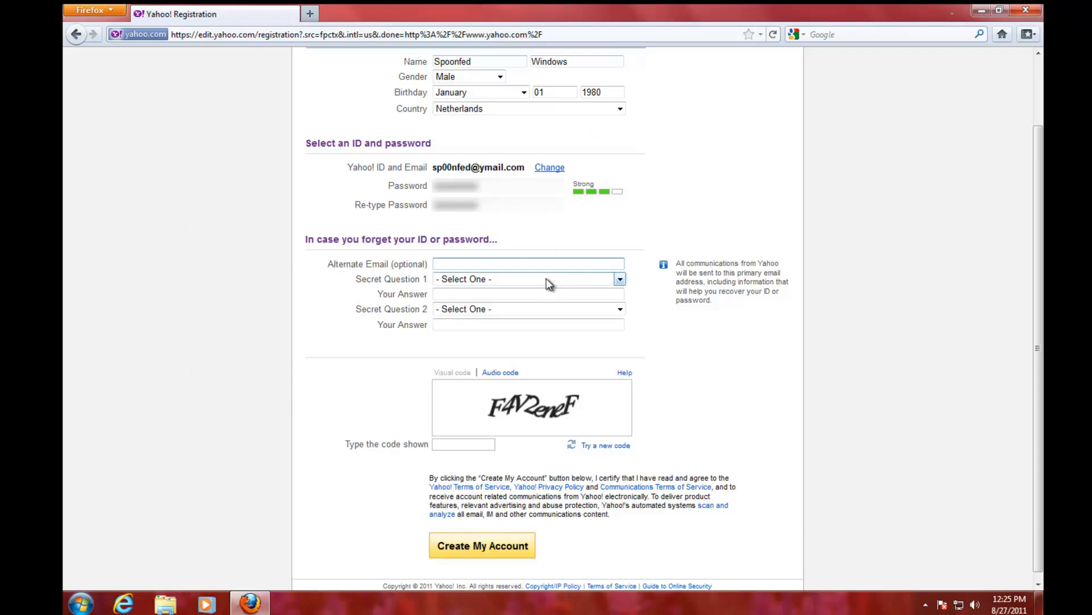
Set a custom 'Favourite book?' first question and 'Who is your favorite author?' second, with answers.
click(528, 279)
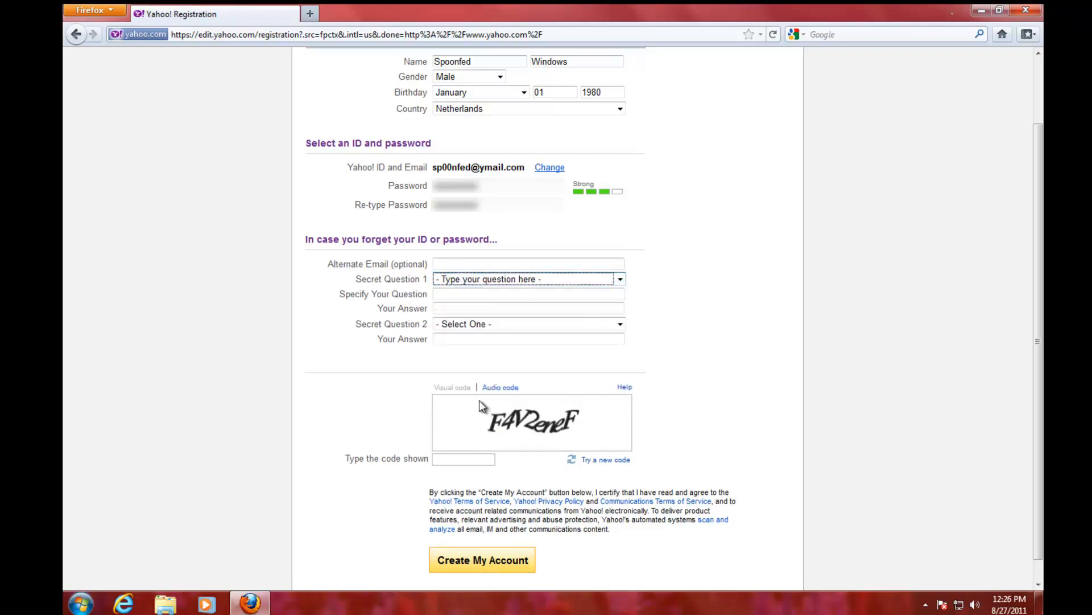
click(528, 293)
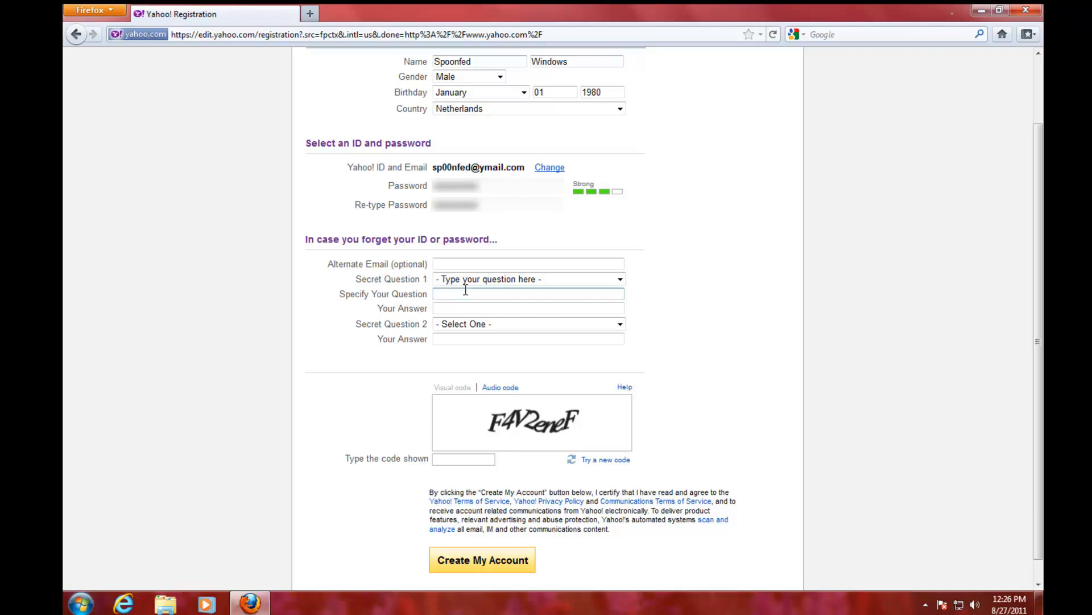
text(Favourite book?)
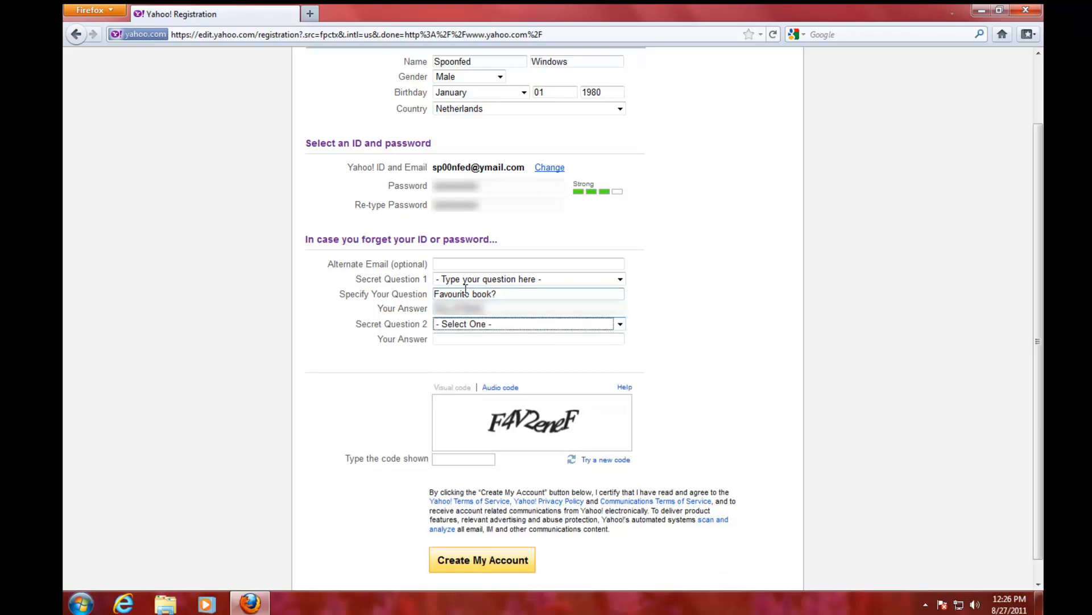
click(528, 323)
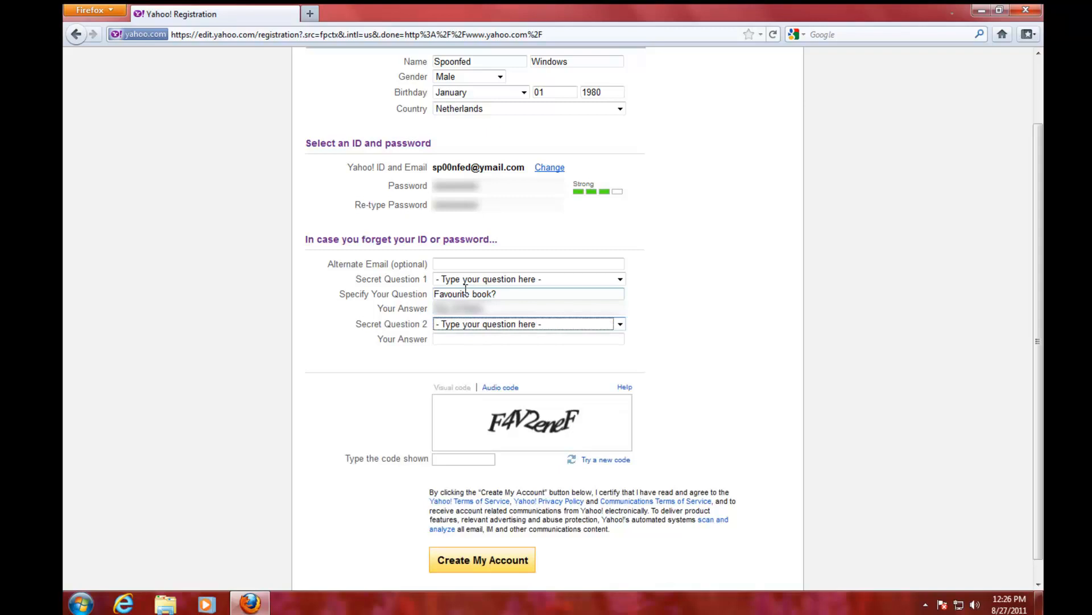
click(528, 323)
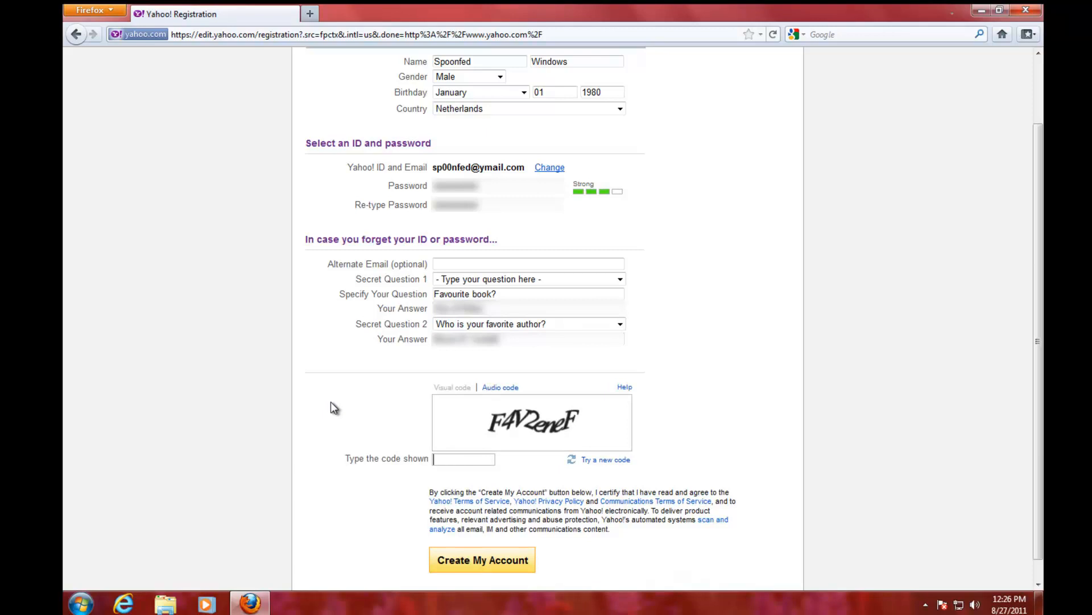
Enter the captcha code and submit Create My Account to reach the congratulations page.
text(F4)
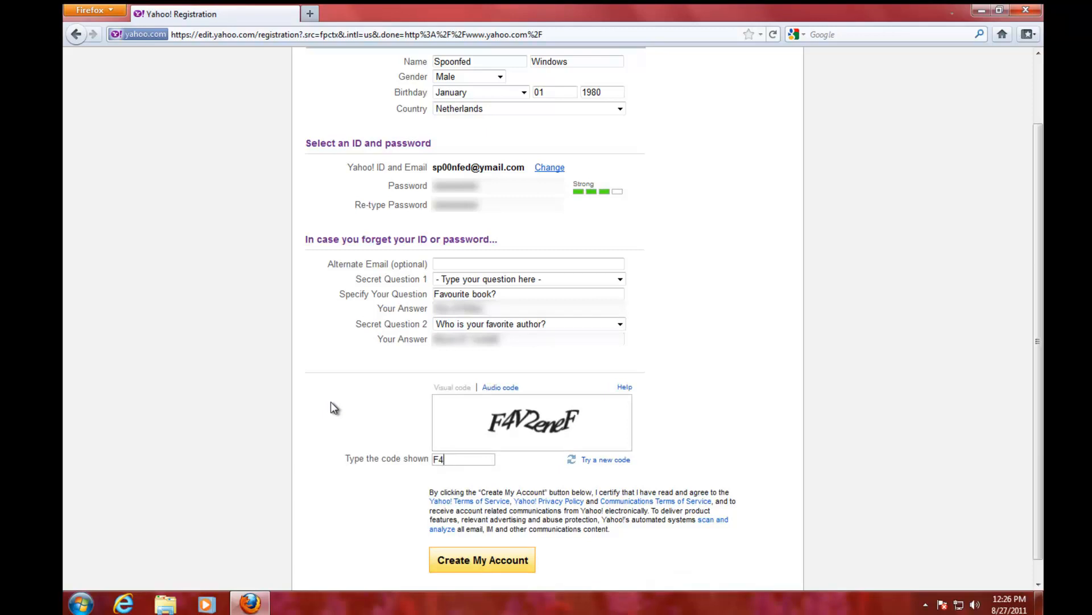
text(V2)
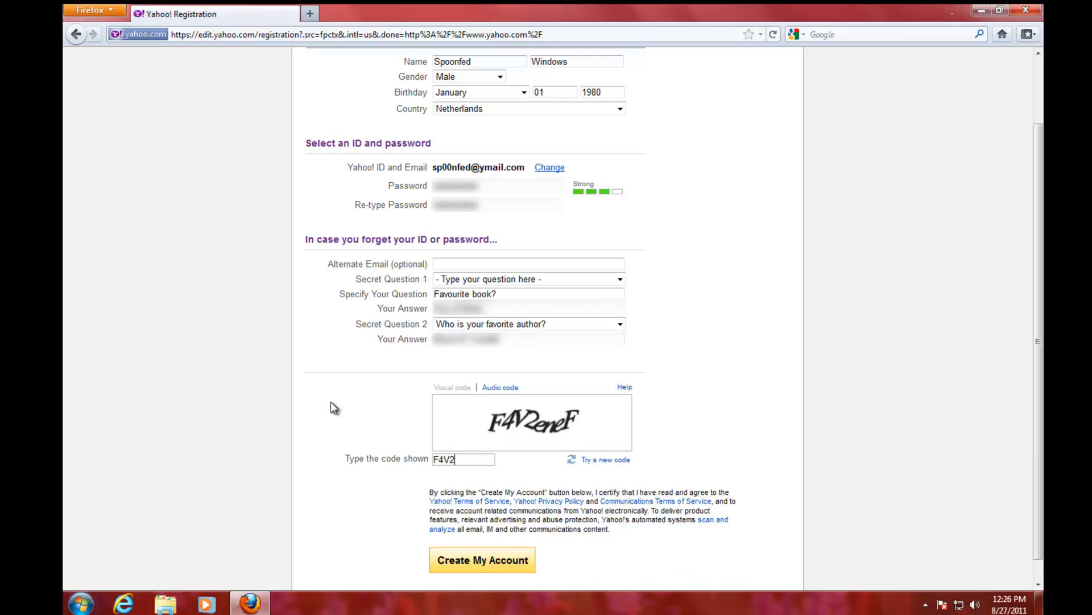
text(ene)
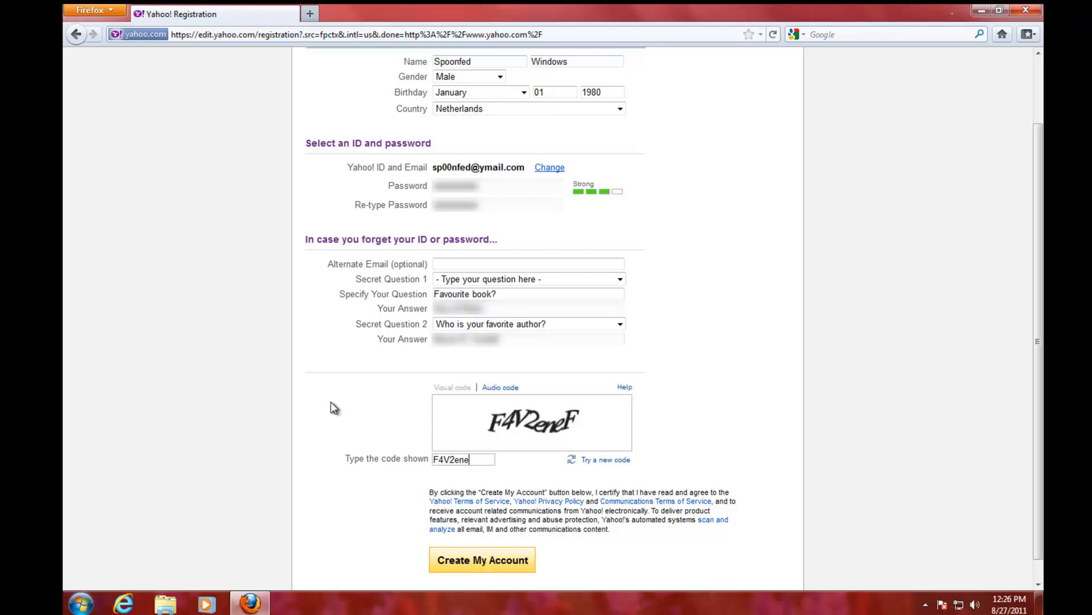
text(F)
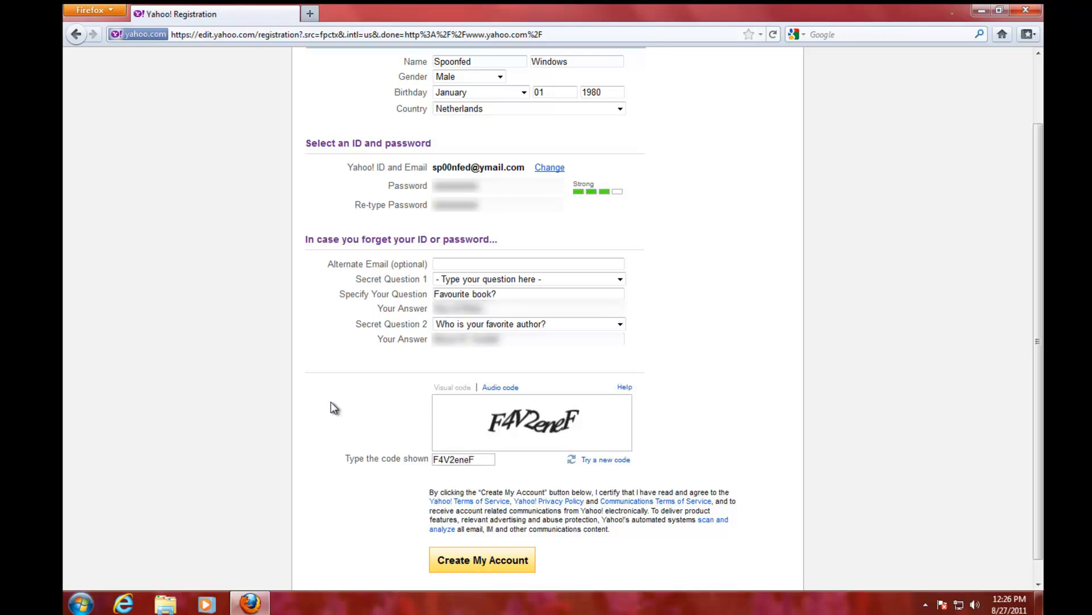
mouse_move(451, 544)
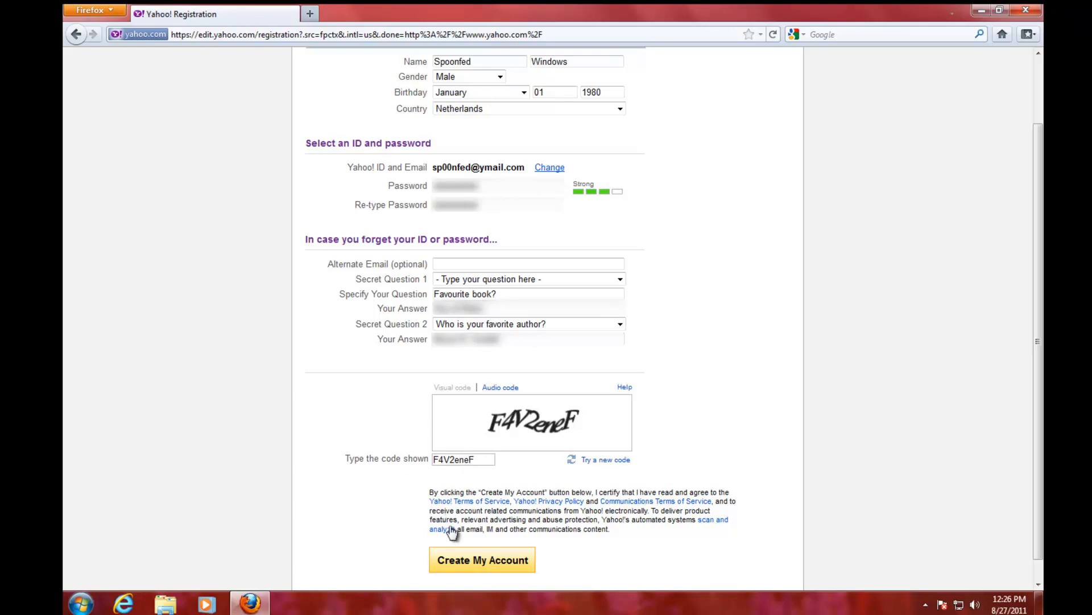
click(482, 560)
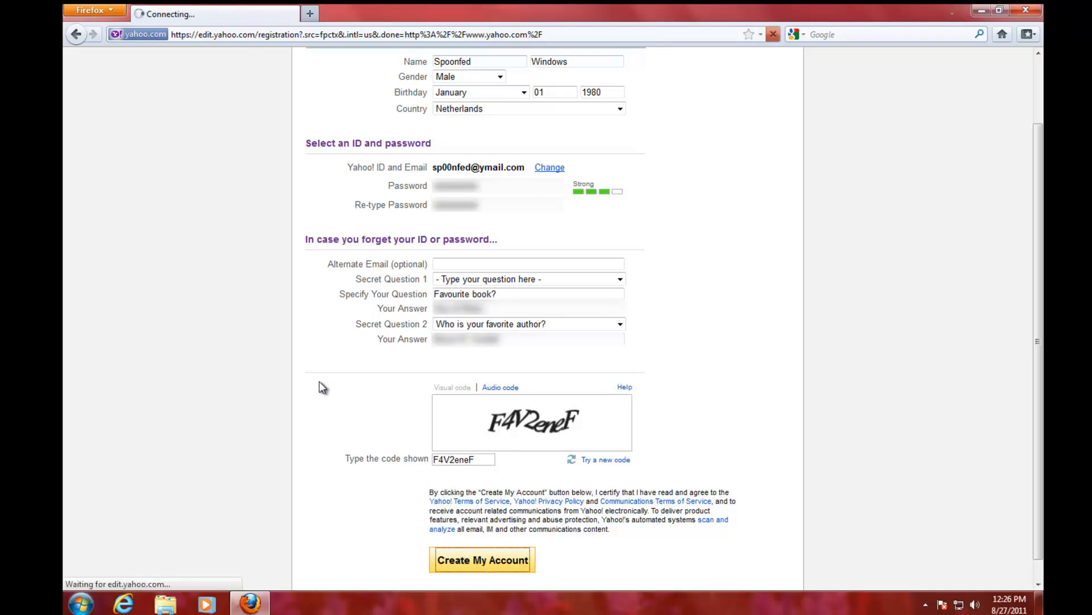
mouse_move(293, 401)
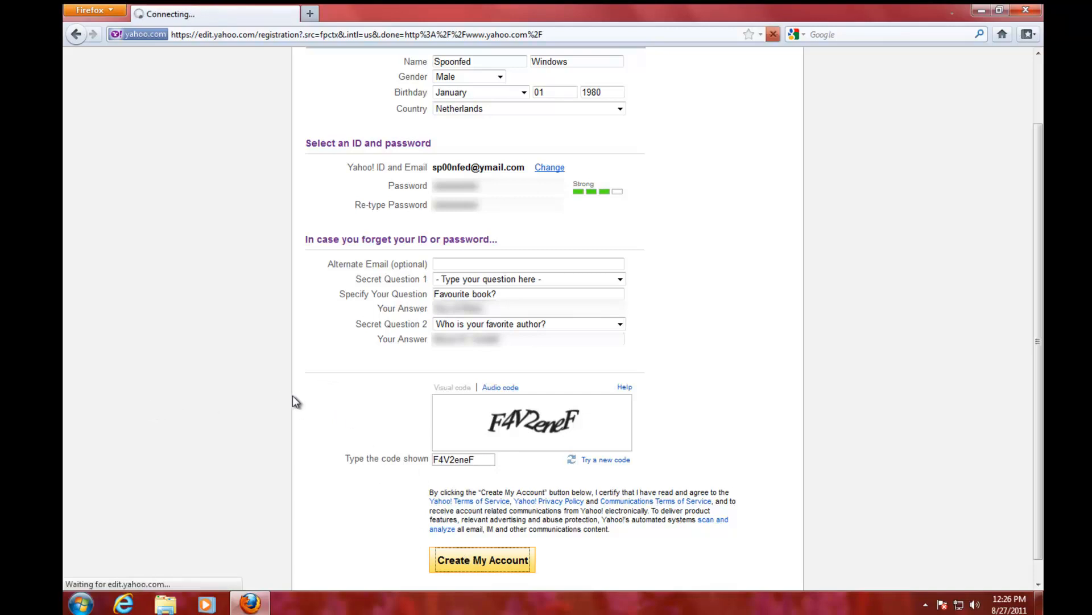
click(479, 559)
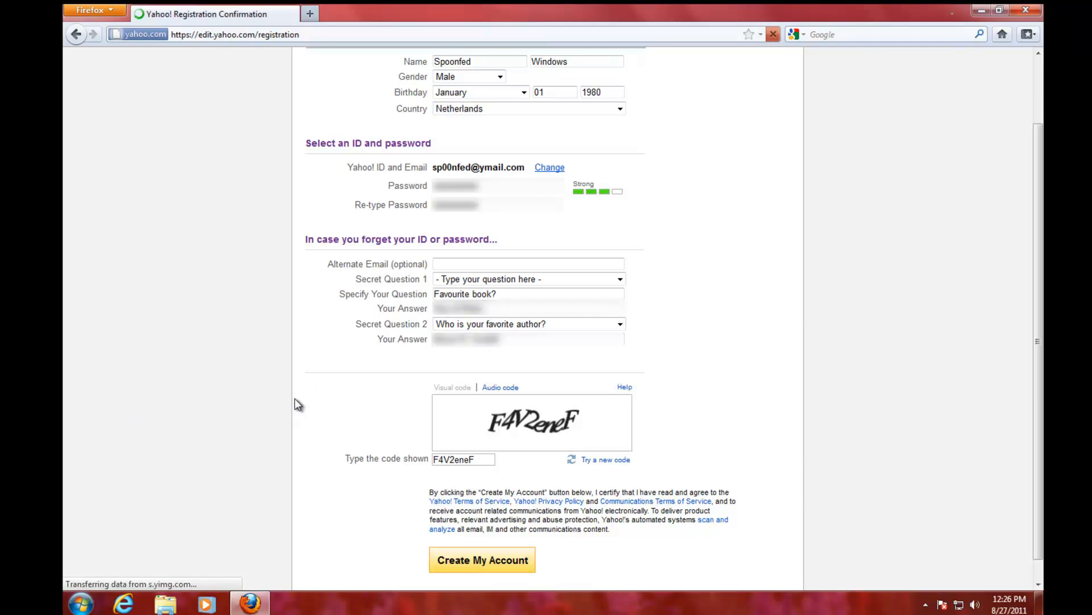
click(479, 559)
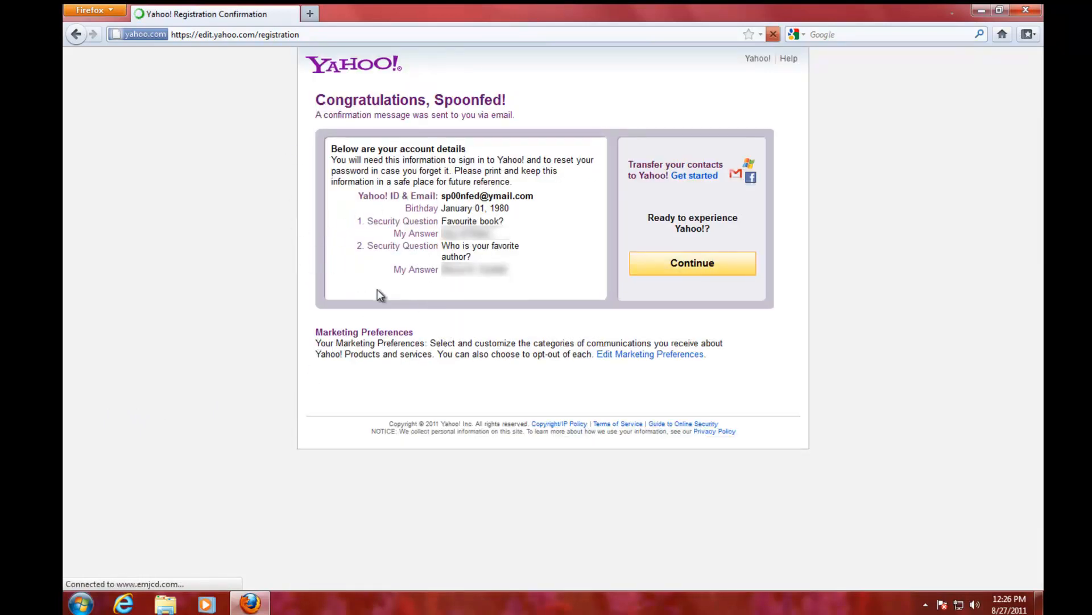
mouse_move(293, 321)
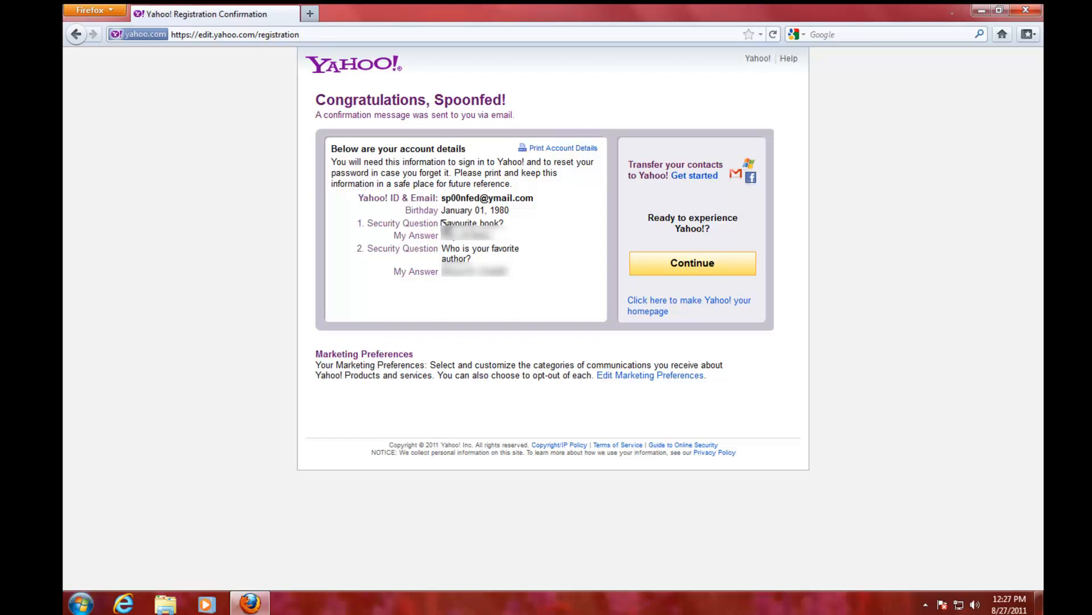
Start Save Page As and create an HTML Pages Info folder in Documents as the save location.
click(93, 13)
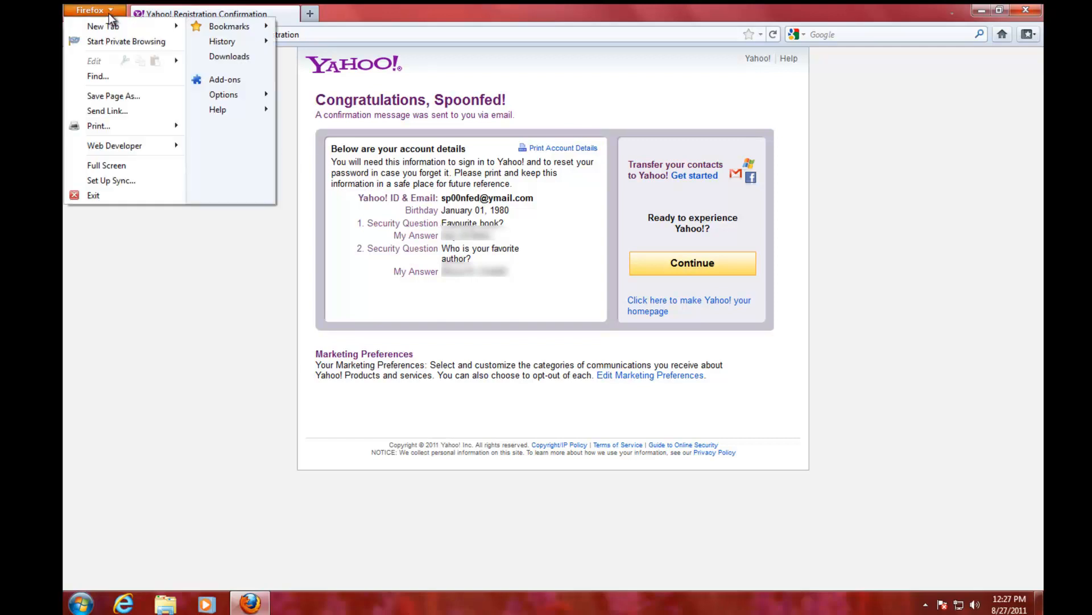
mouse_move(128, 107)
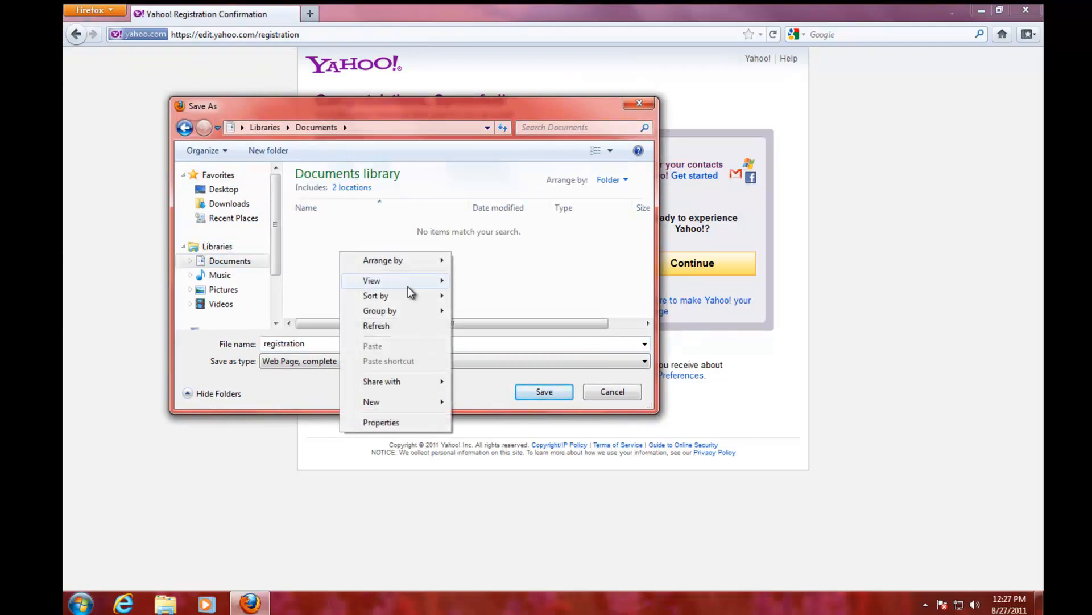
click(230, 260)
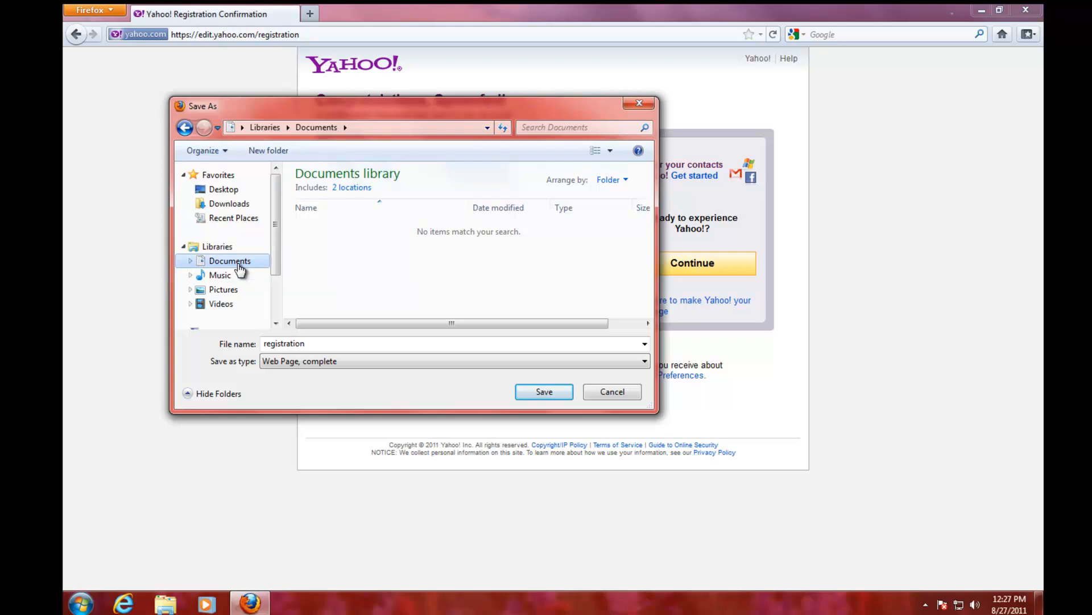
right_click(332, 230)
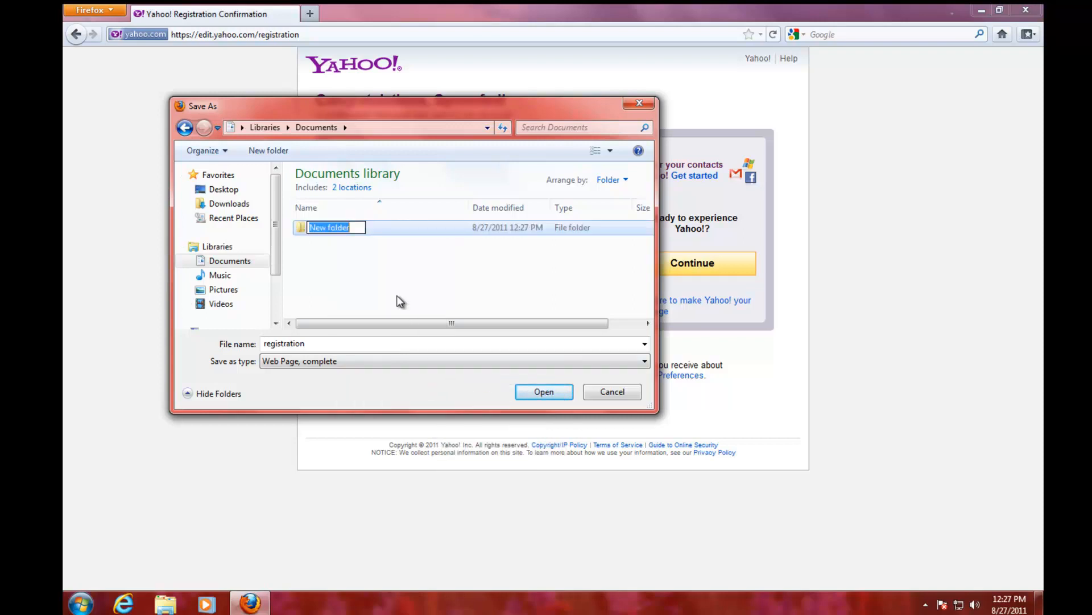
text(HTML PAges Info)
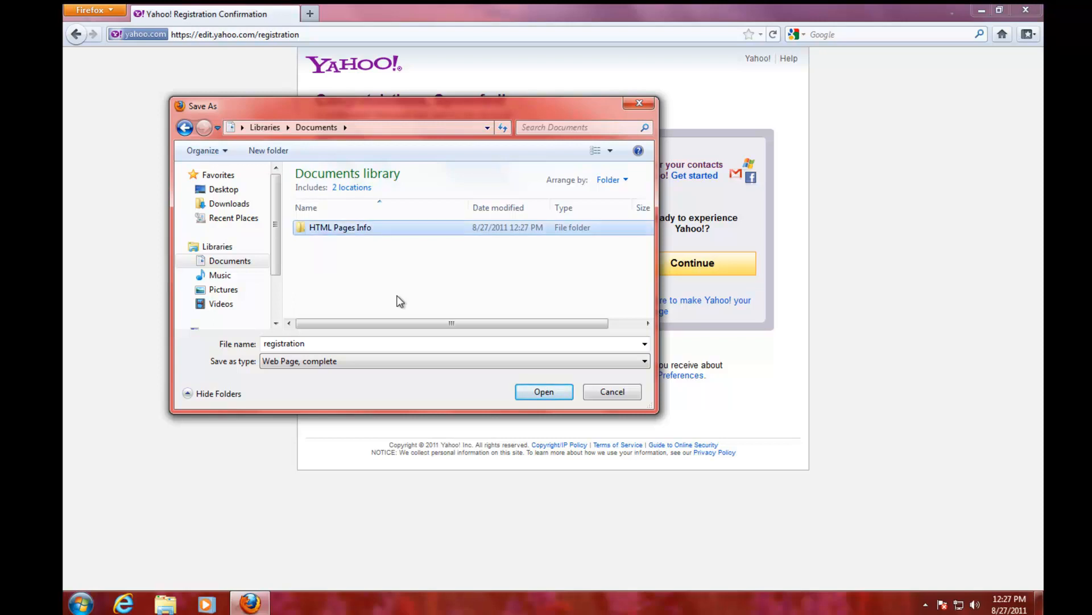
double_click(340, 226)
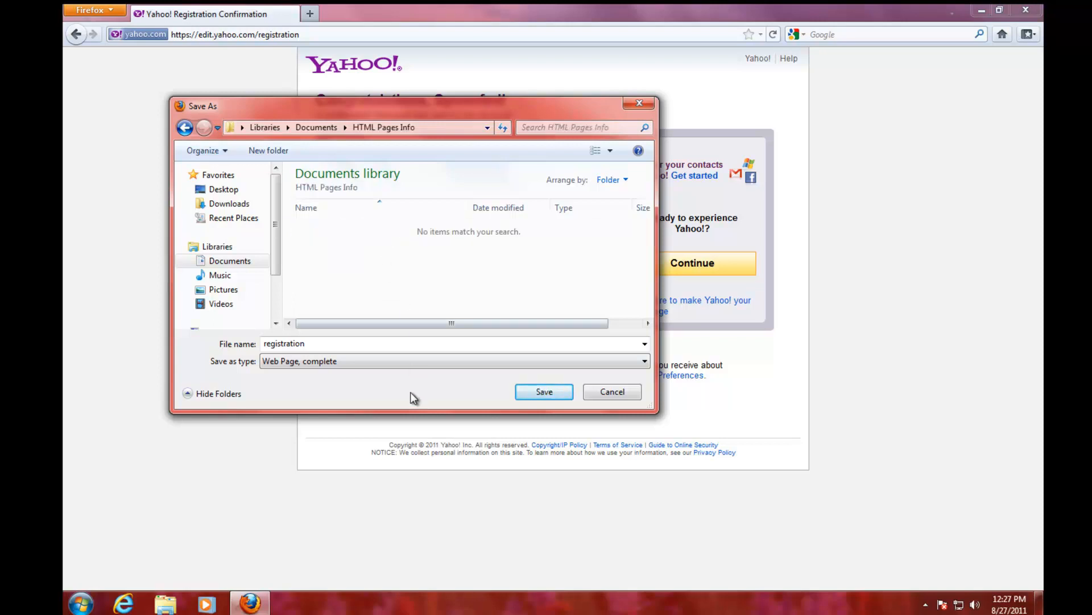
Save the confirmation page as a complete web page named Yahoo Mail.
click(644, 359)
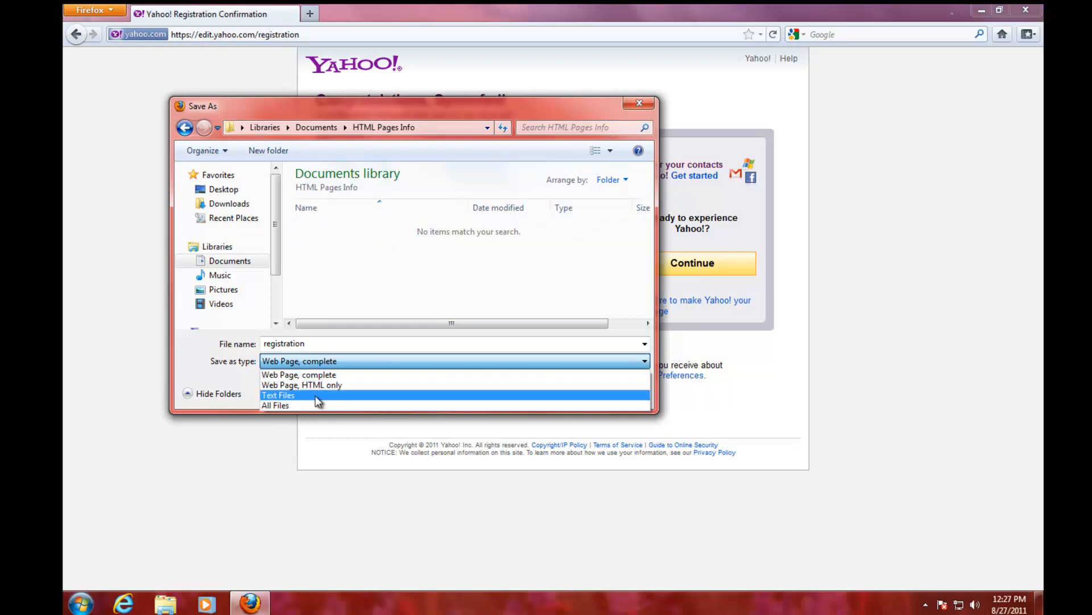
mouse_move(306, 390)
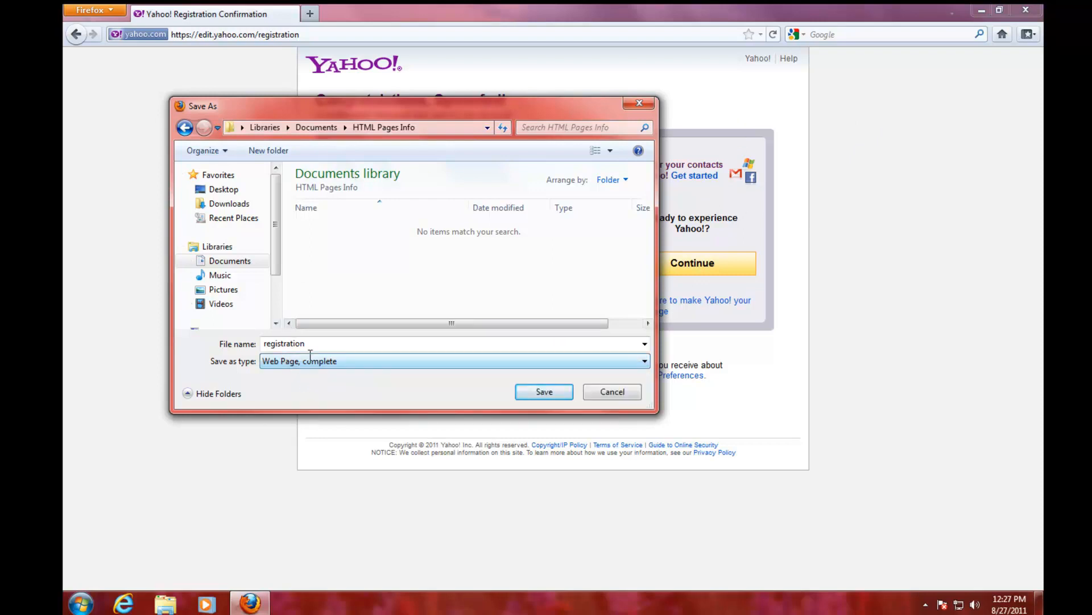
double_click(283, 344)
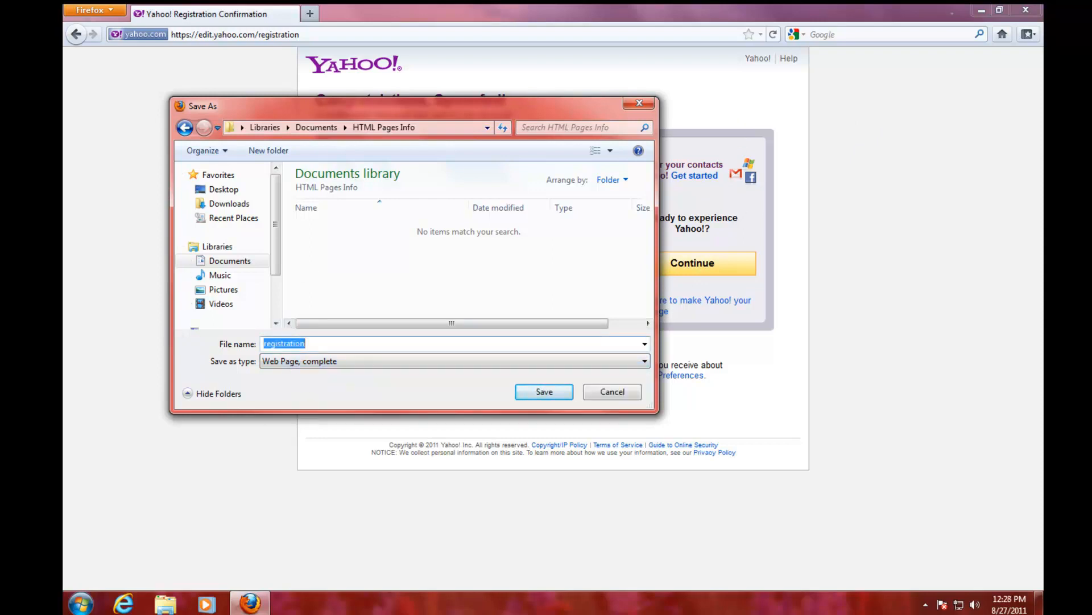
text(Yahoo Mail)
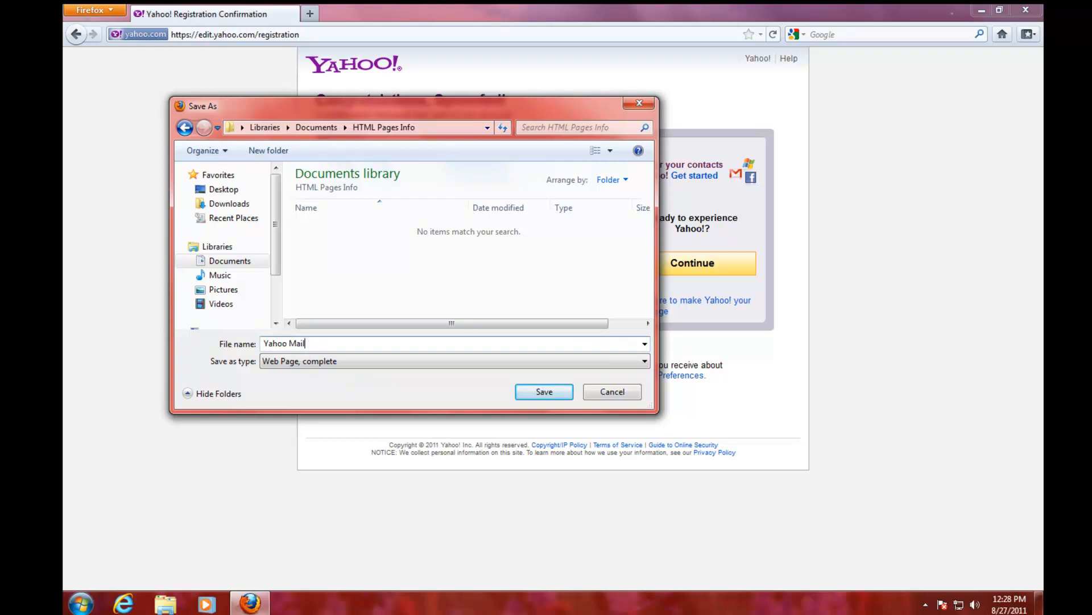
mouse_move(517, 392)
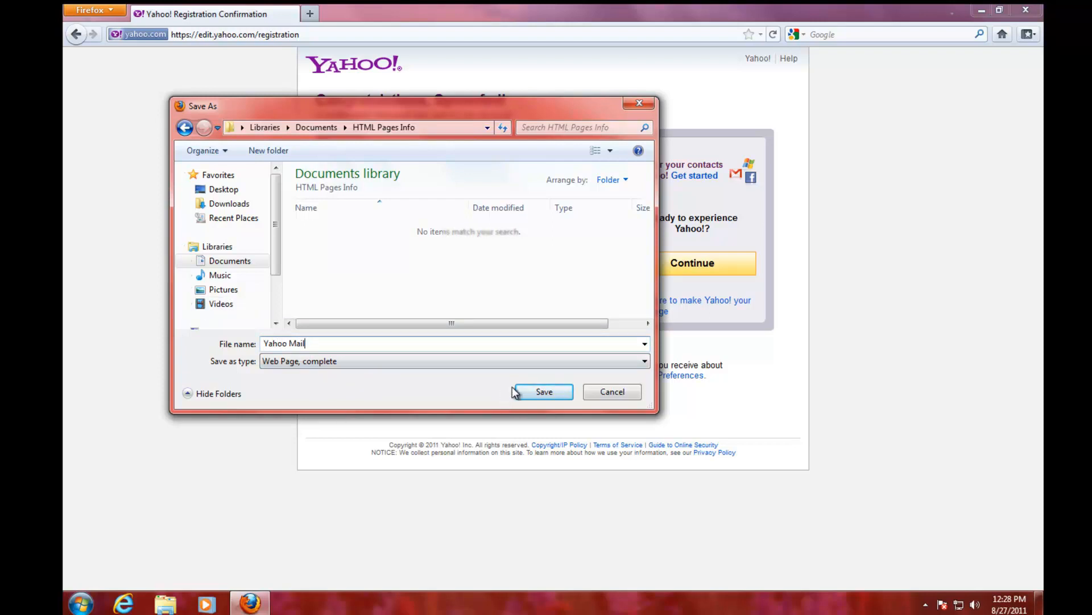
click(544, 392)
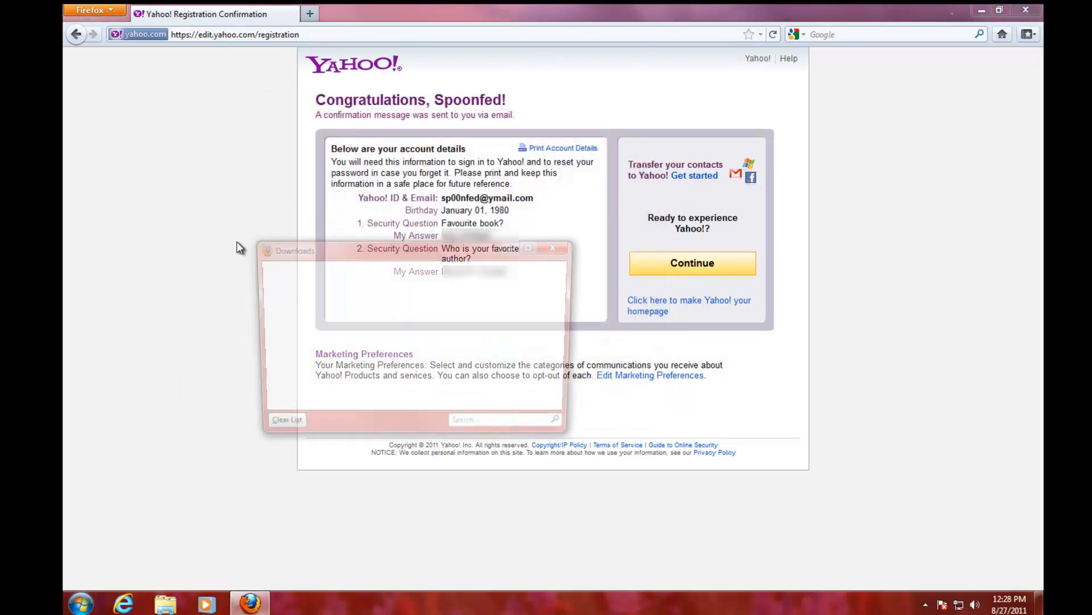
click(528, 248)
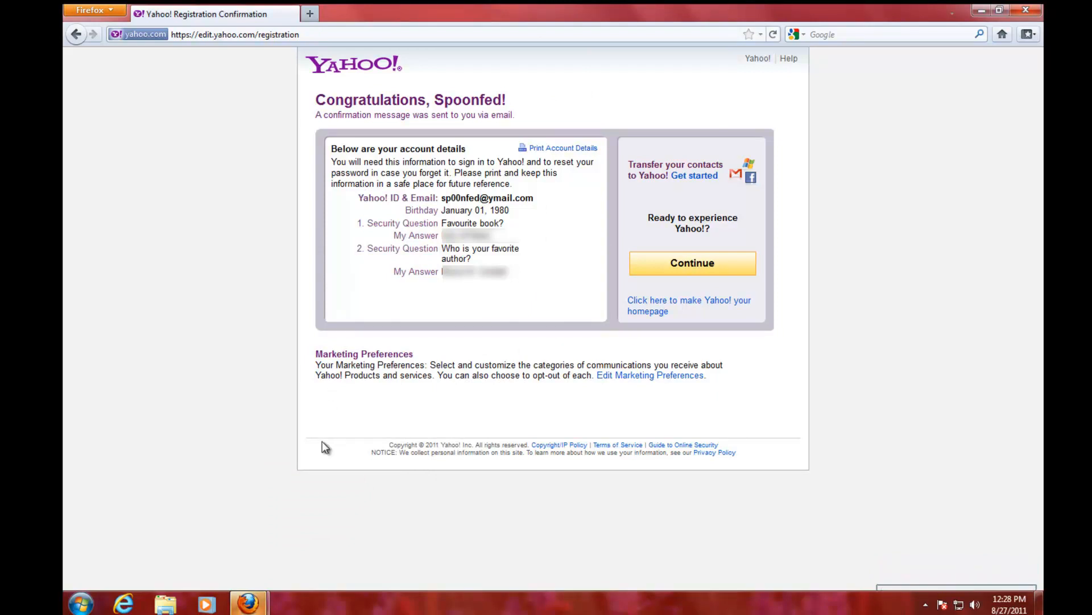
mouse_move(311, 465)
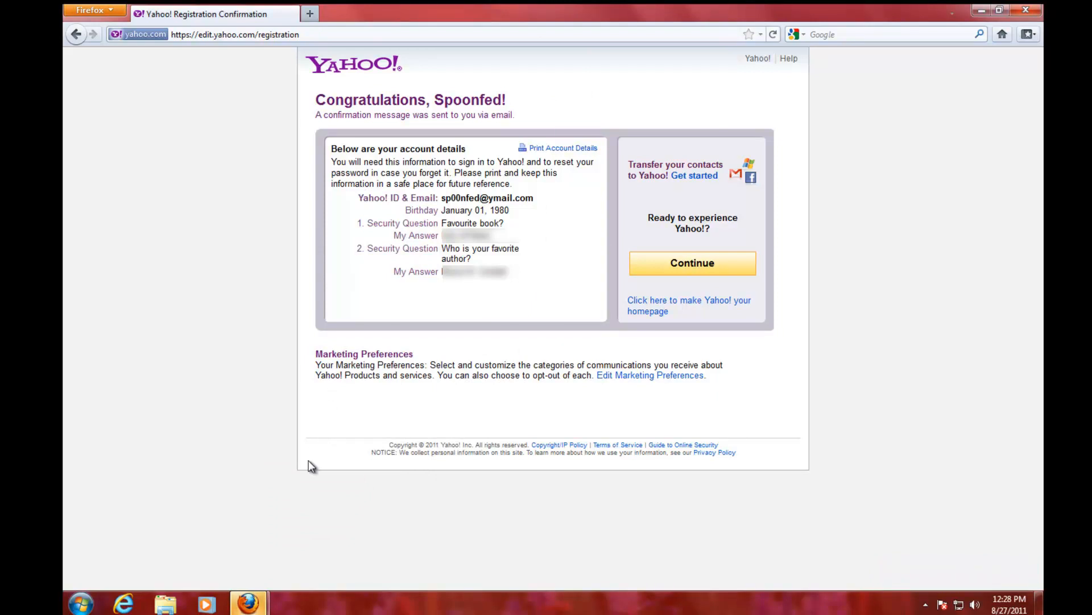
mouse_move(441, 232)
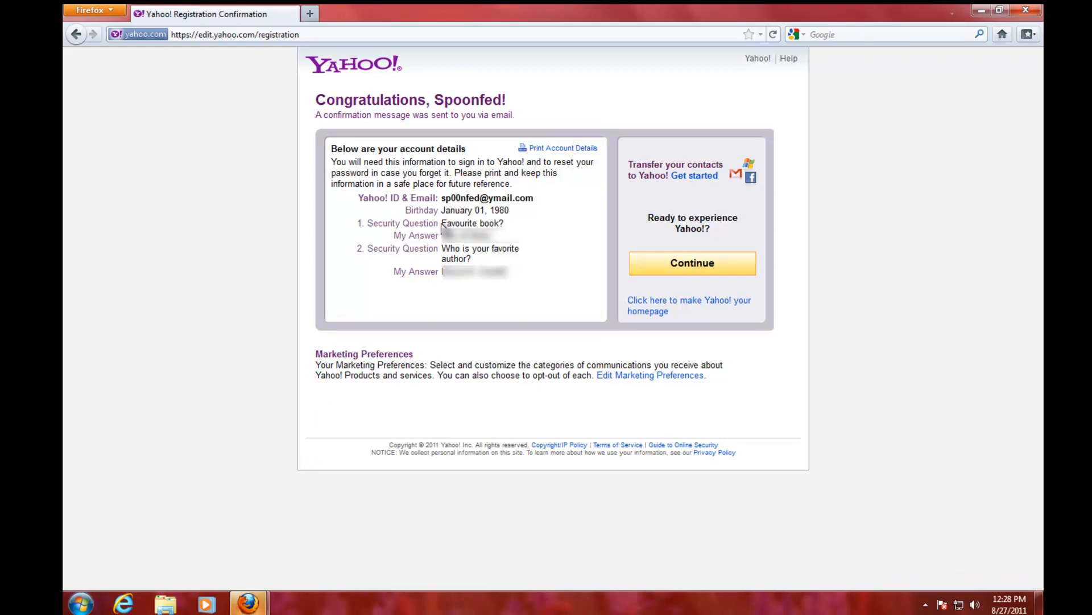
mouse_move(430, 237)
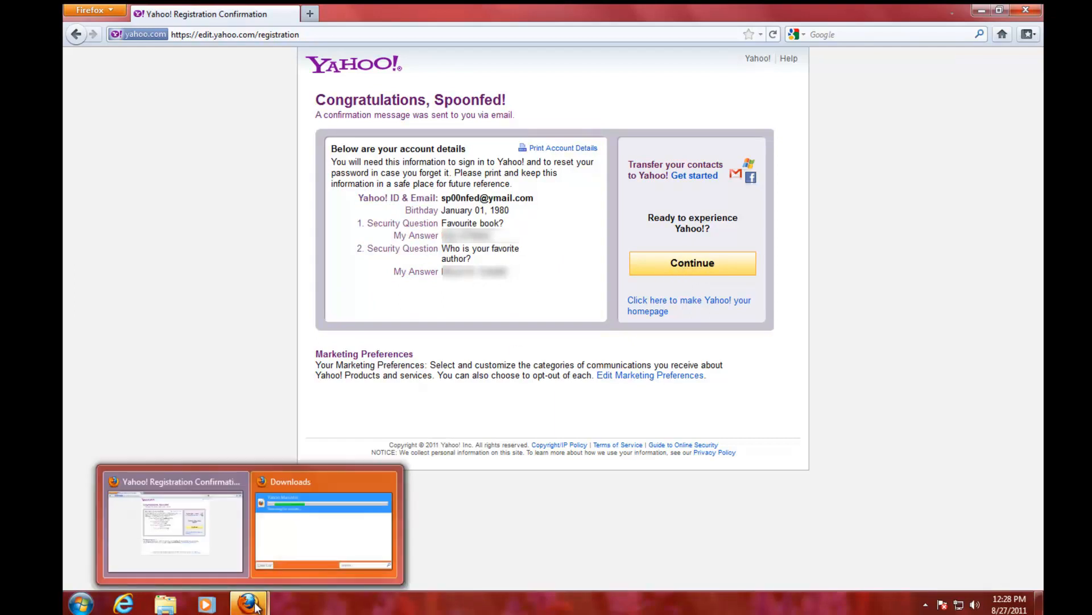
click(325, 526)
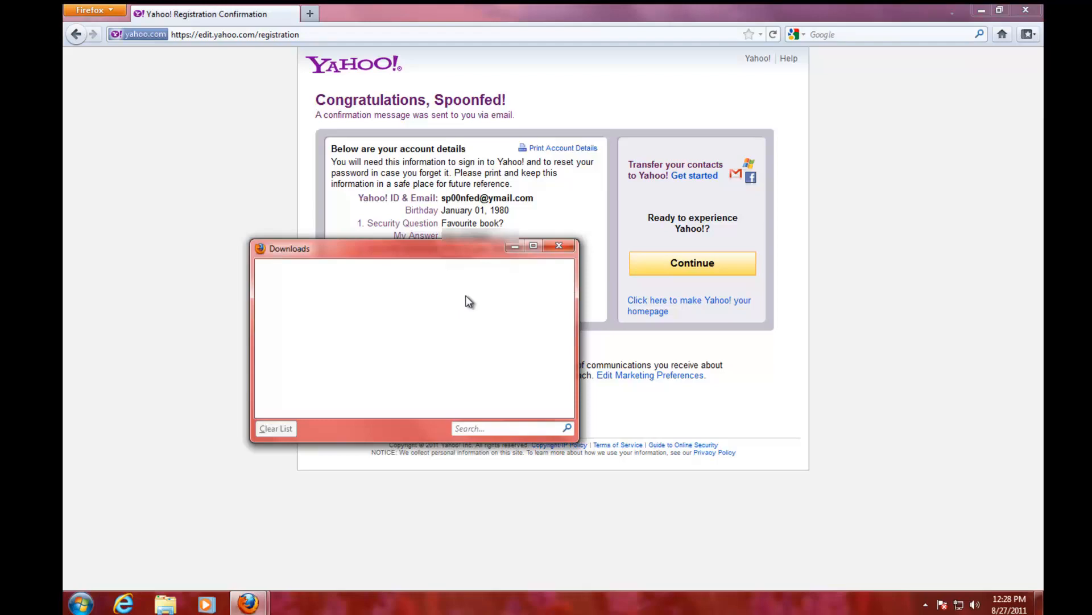
click(559, 246)
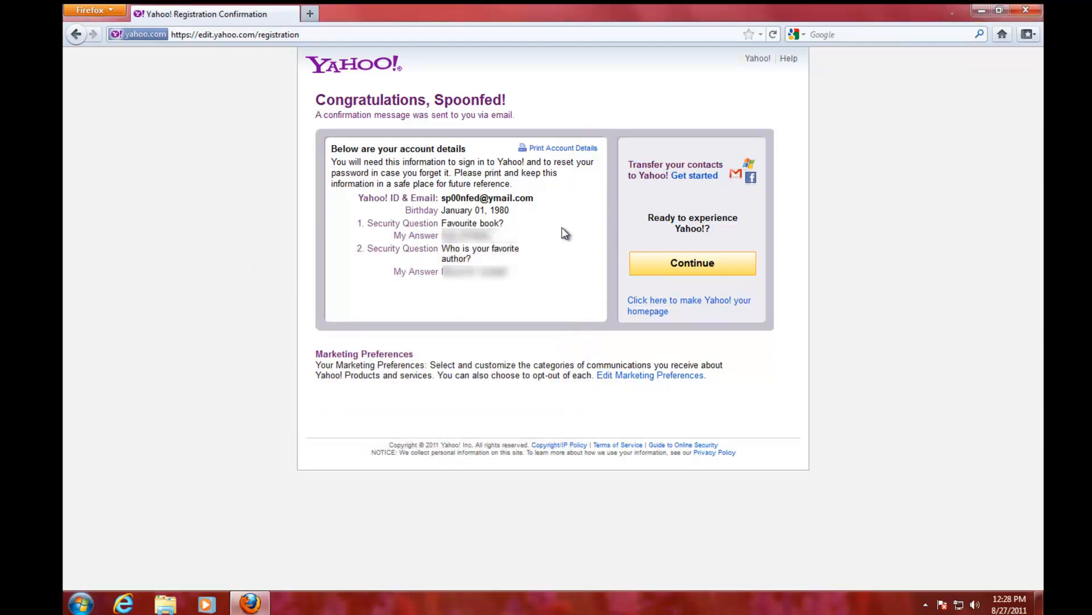
Continue past the confirmation and open Mail from the Yahoo! Sites list.
click(692, 263)
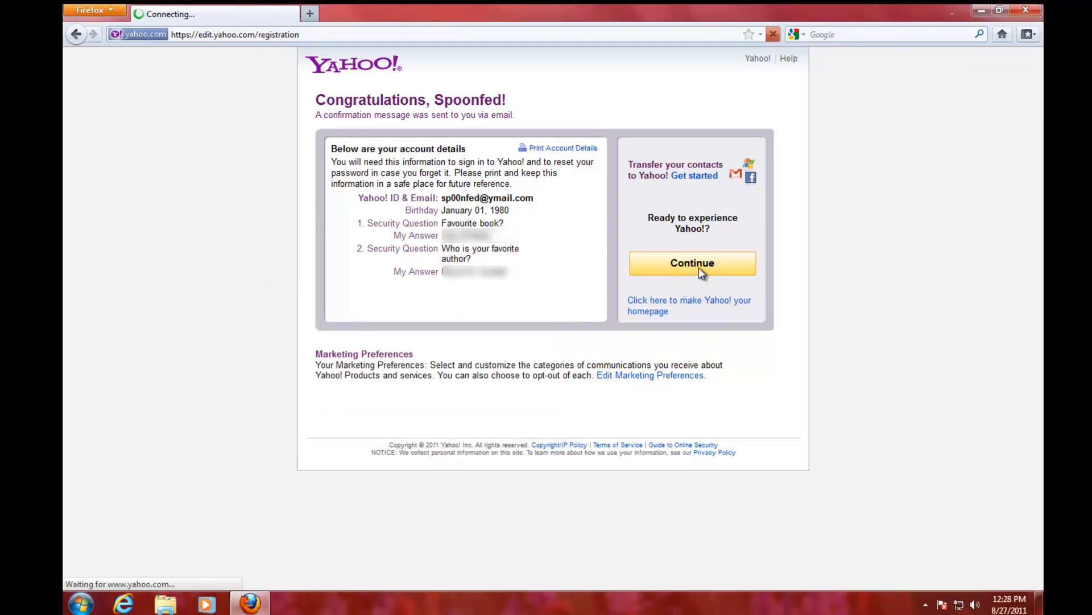
click(692, 262)
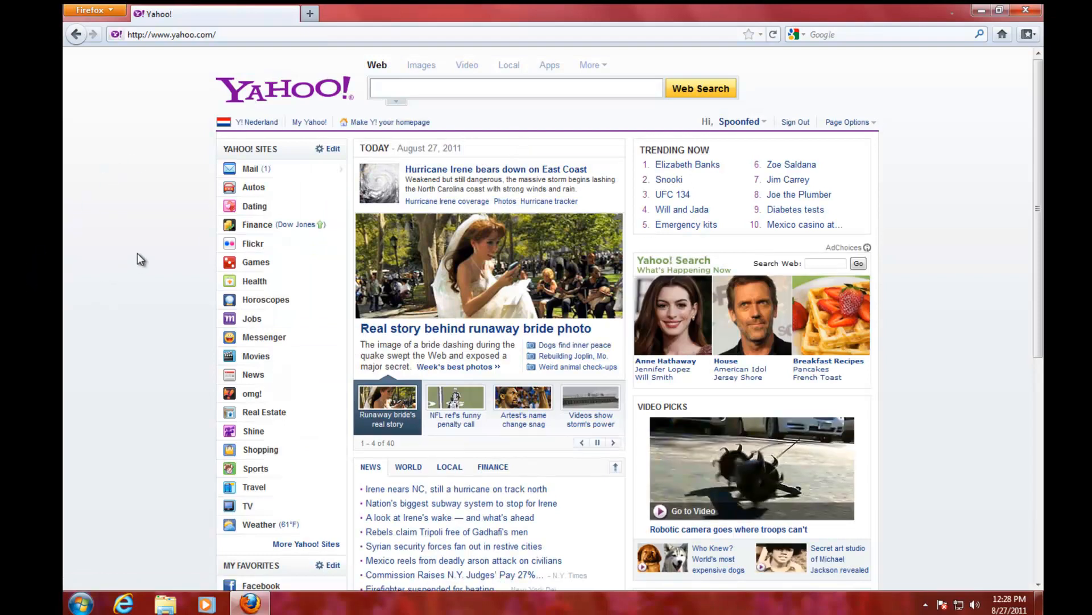
mouse_move(828, 310)
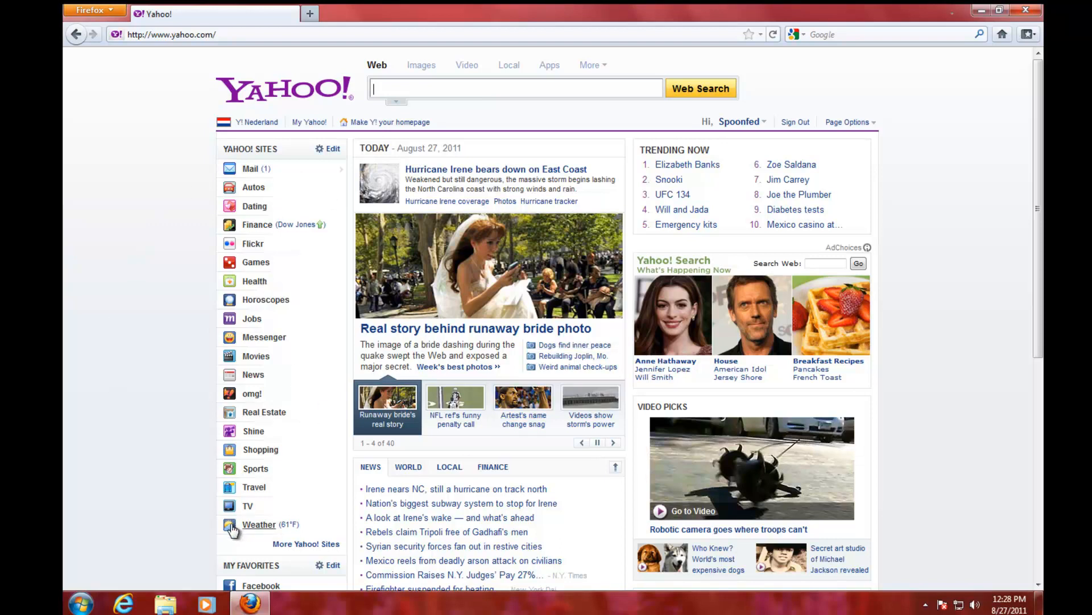
mouse_move(165, 244)
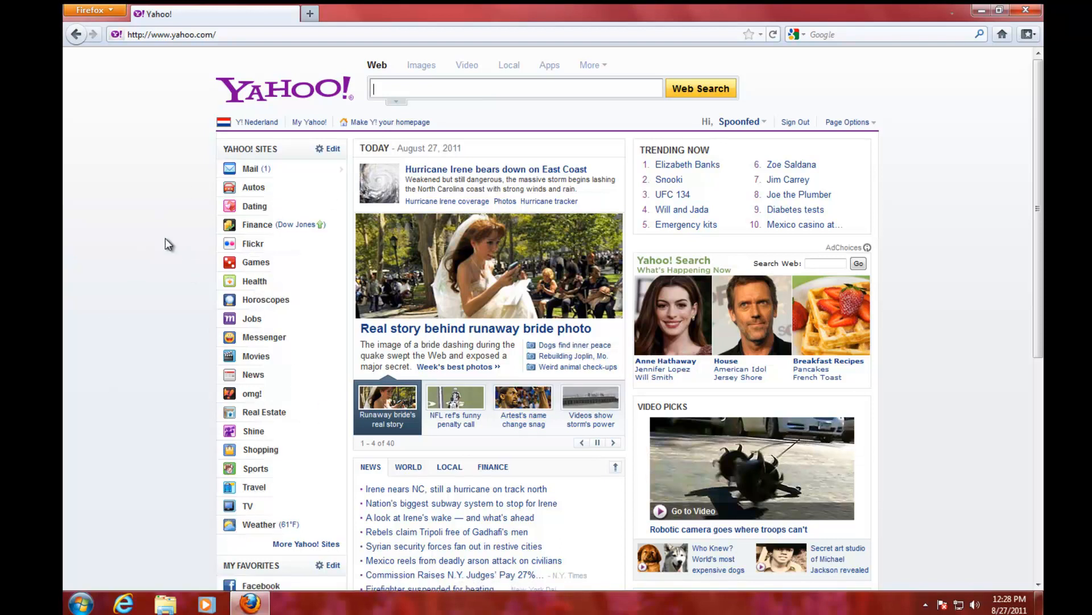
click(251, 168)
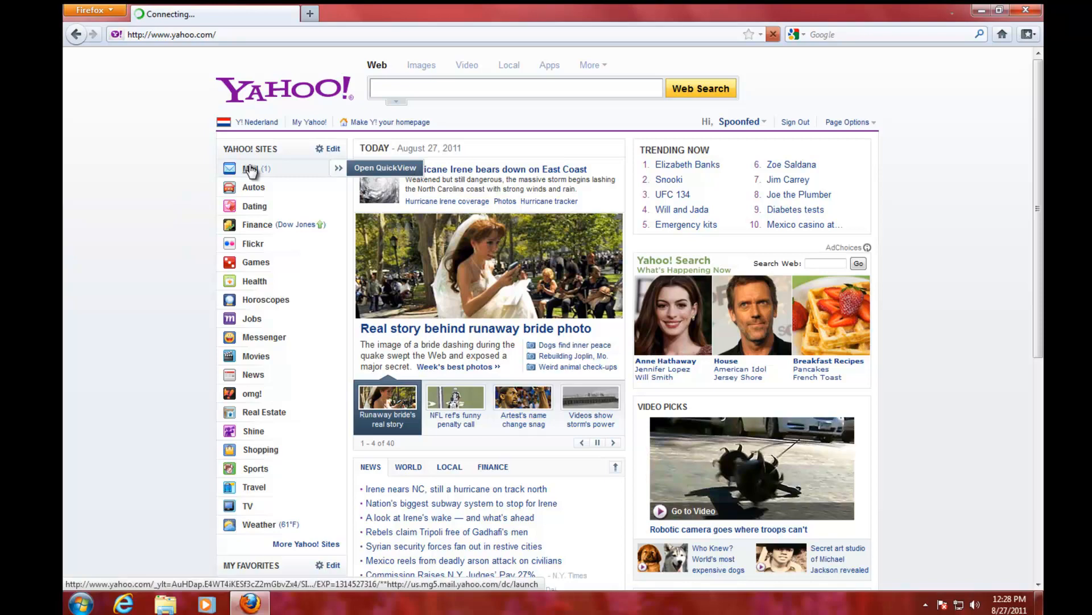
click(251, 169)
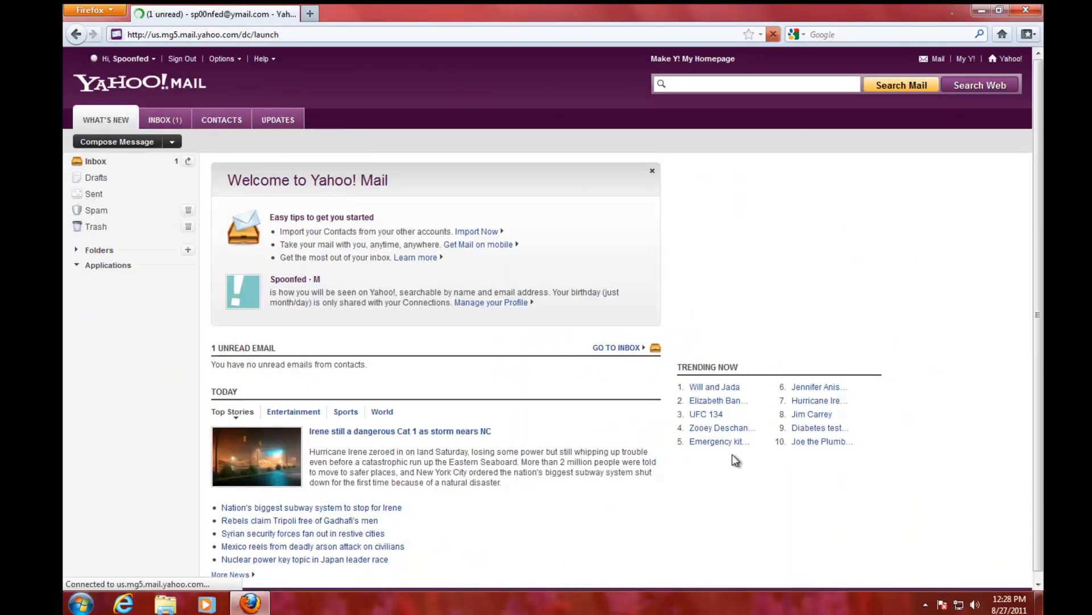
Open the unread Welcome to Yahoo! email in its own tab, then return to the Inbox folder.
click(107, 265)
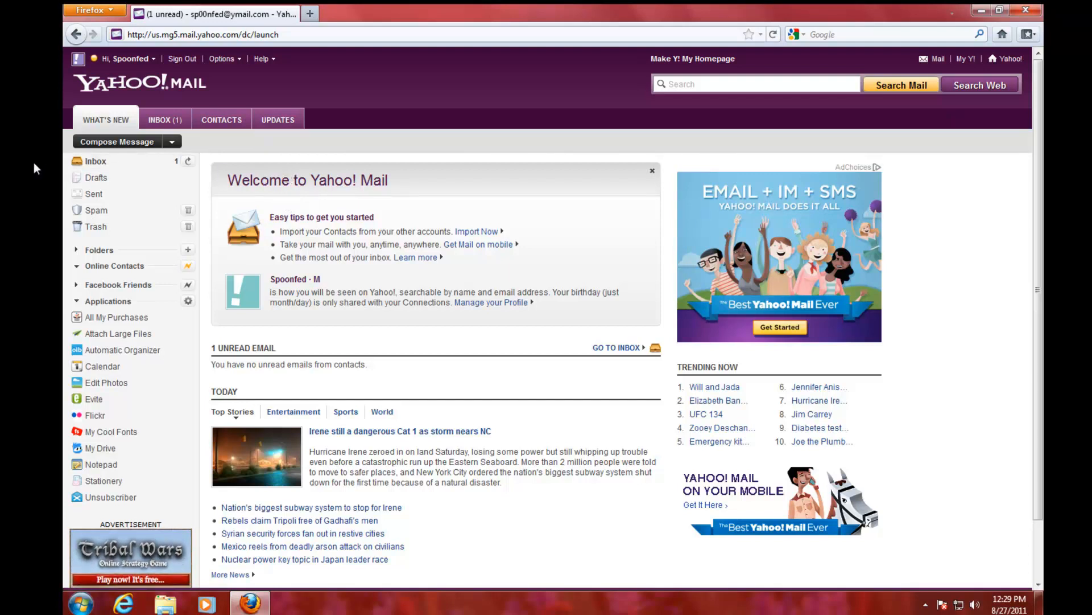
click(95, 161)
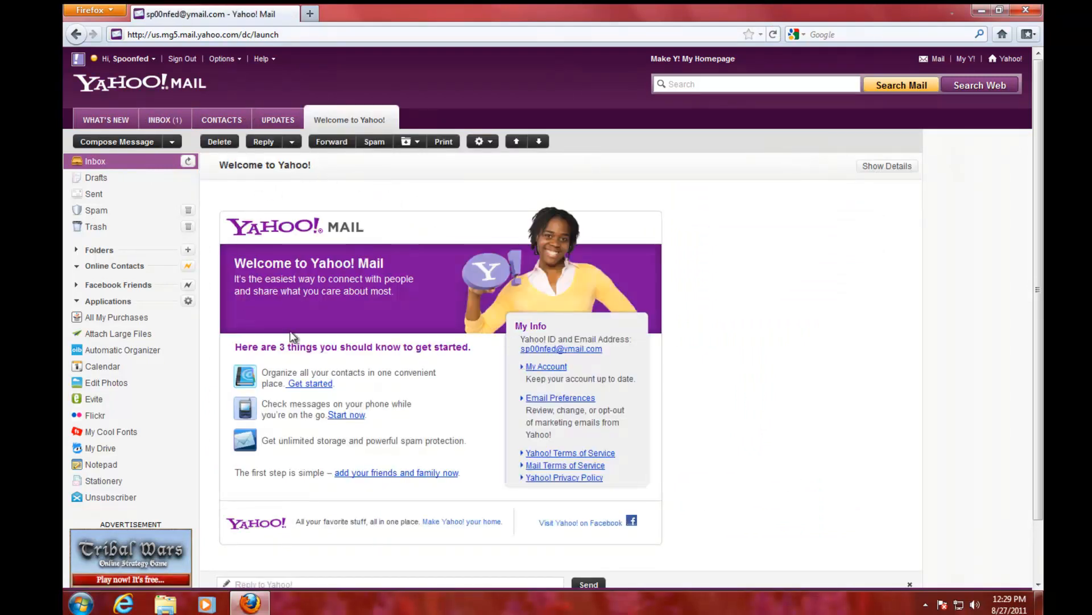
mouse_move(469, 377)
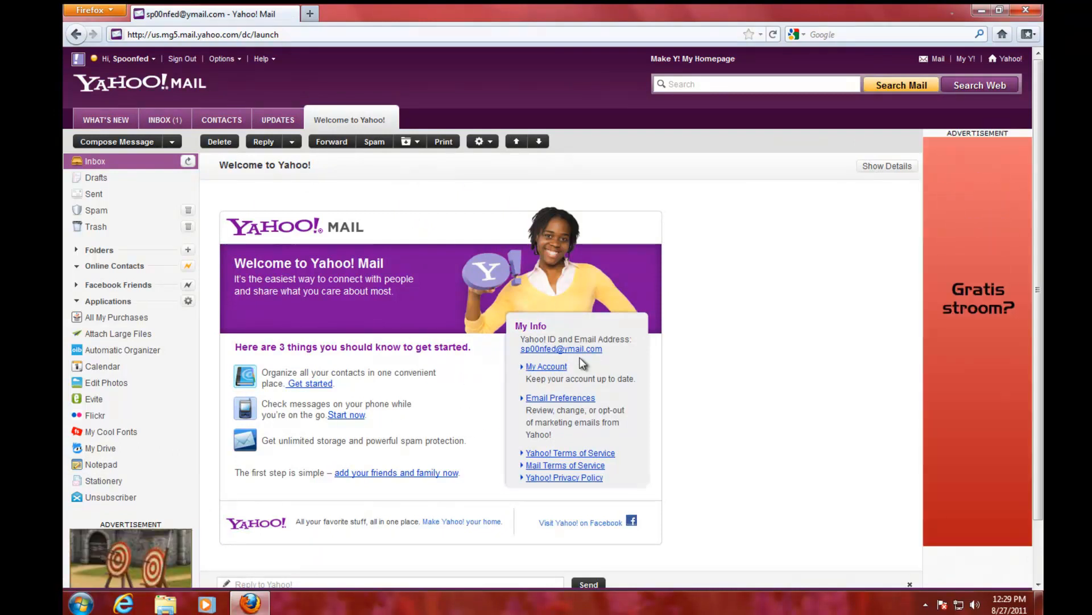
drag(522, 339, 604, 348)
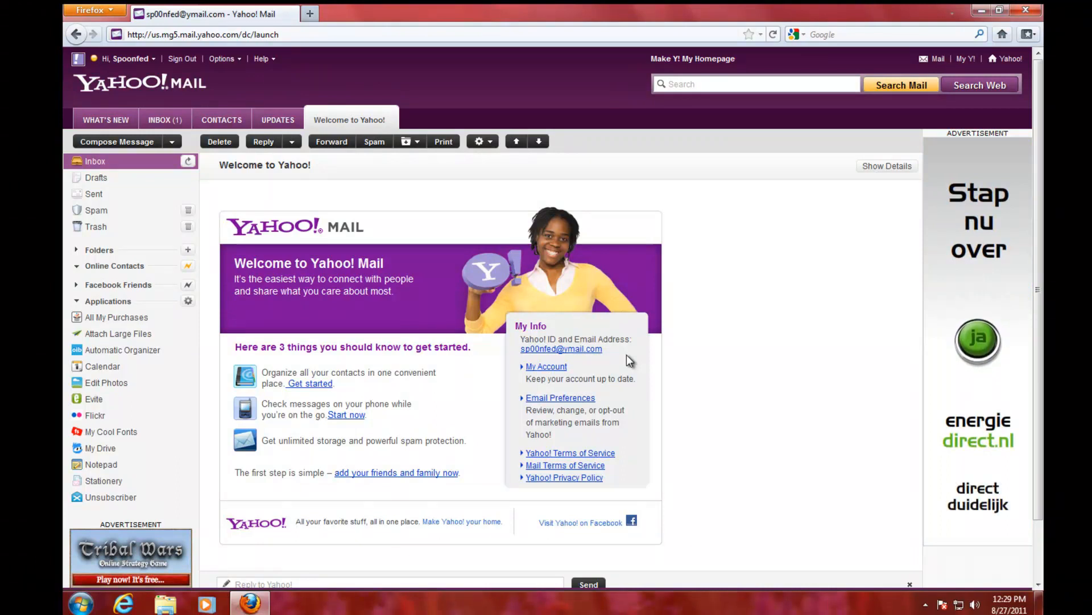
mouse_move(597, 366)
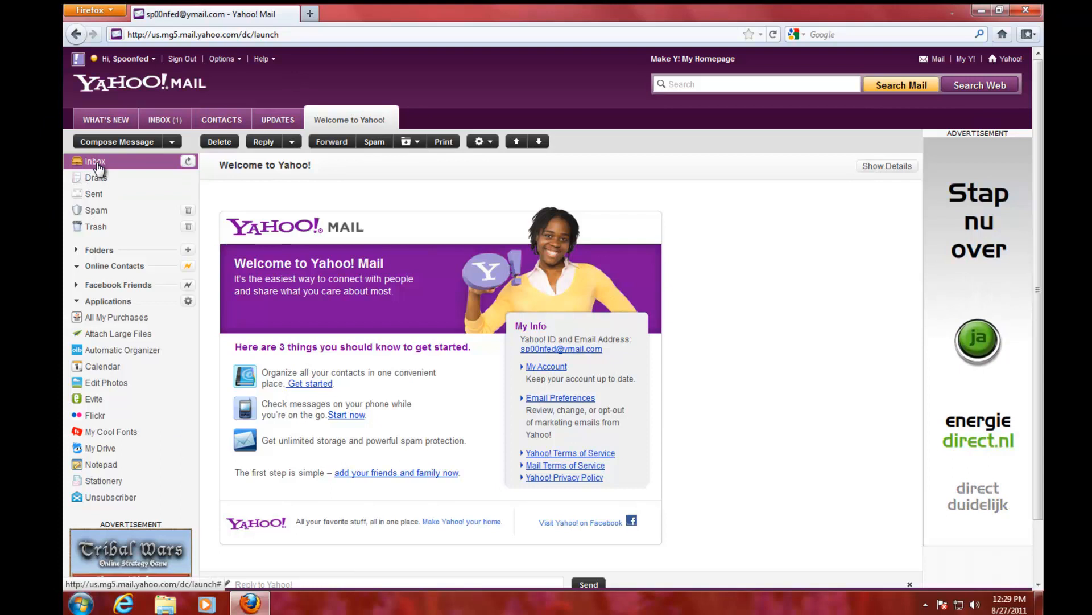
click(95, 161)
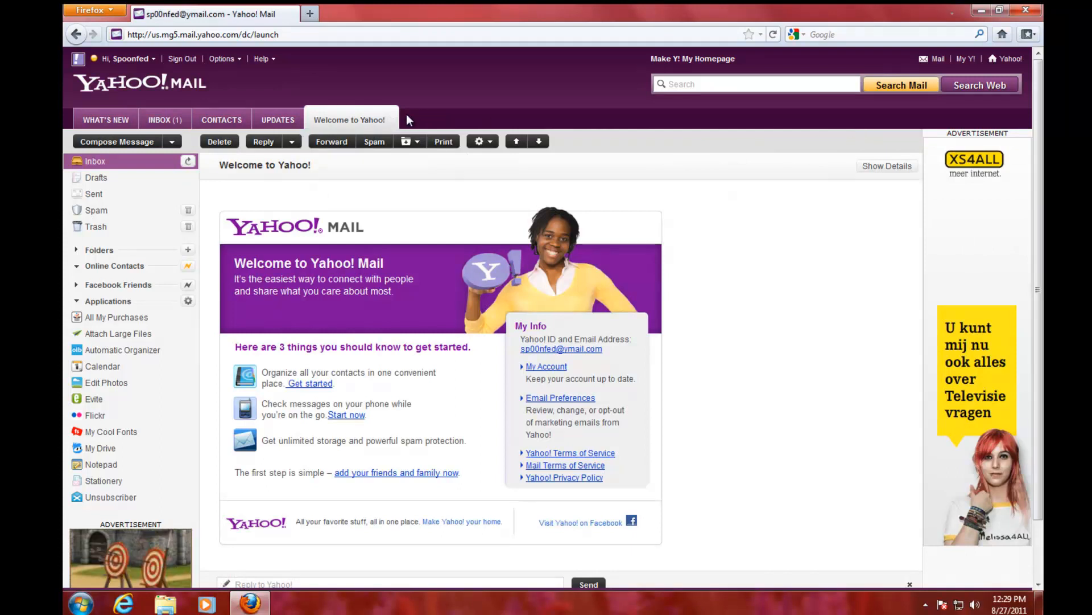
Close the welcome message, glance at the Updates feed, and return to the inbox listing the Welcome to Yahoo! message.
click(165, 119)
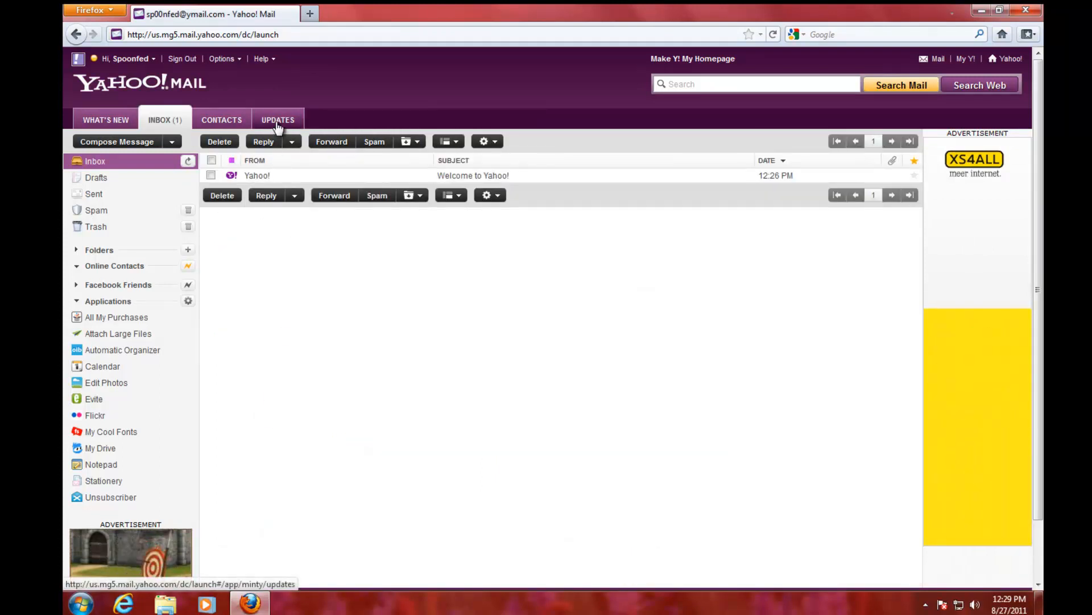
click(278, 120)
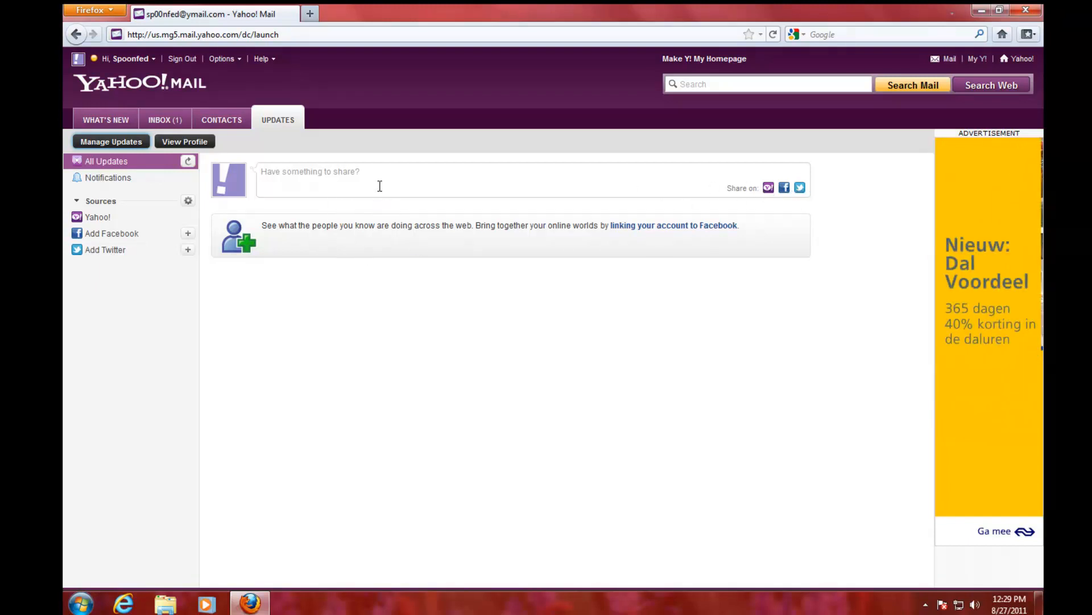
mouse_move(260, 119)
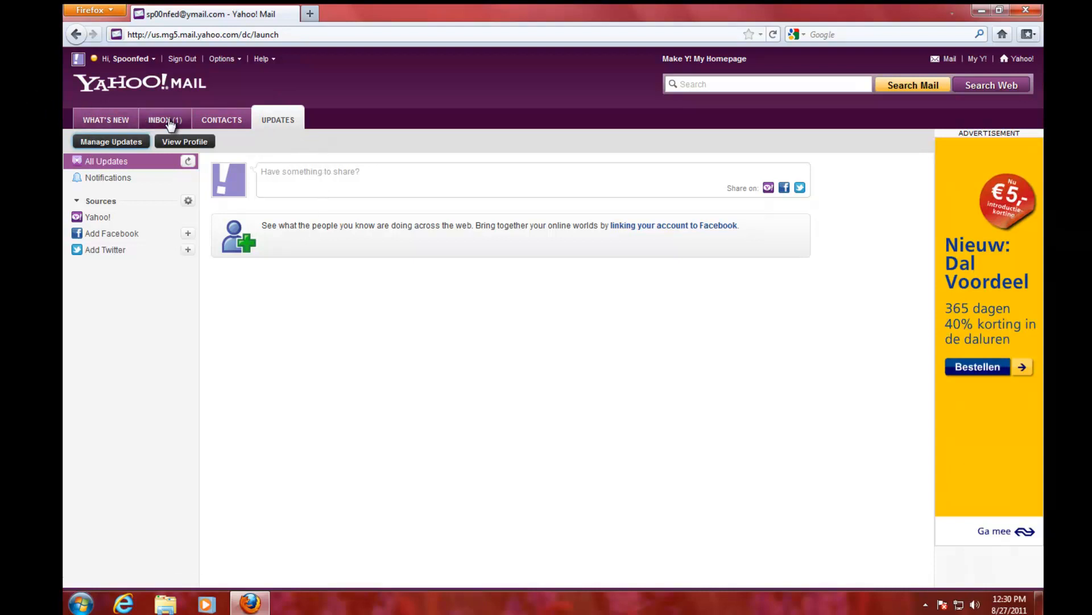
click(165, 120)
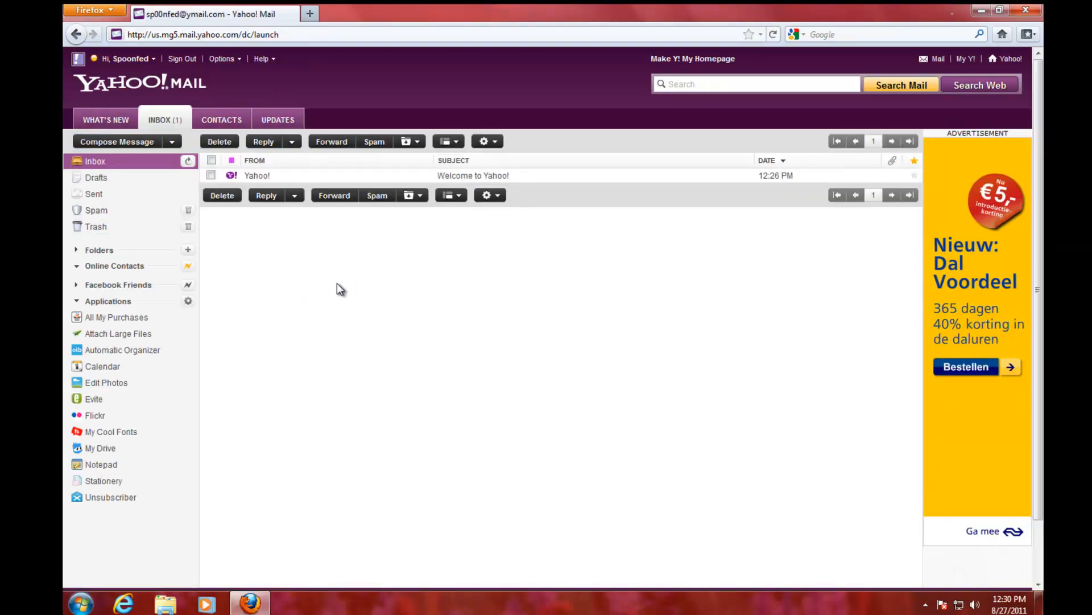
mouse_move(405, 319)
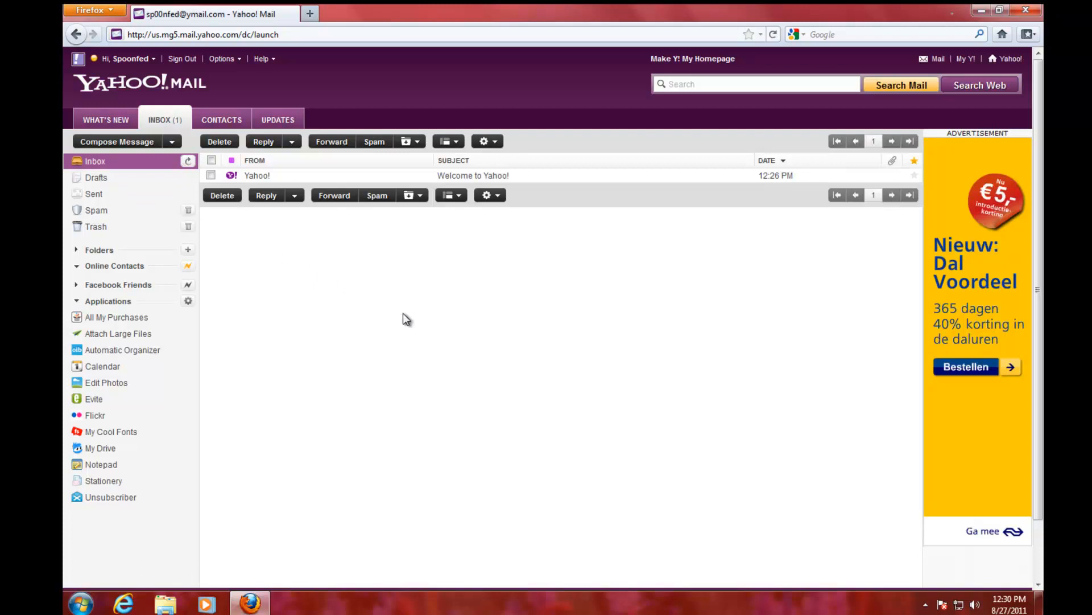
mouse_move(391, 310)
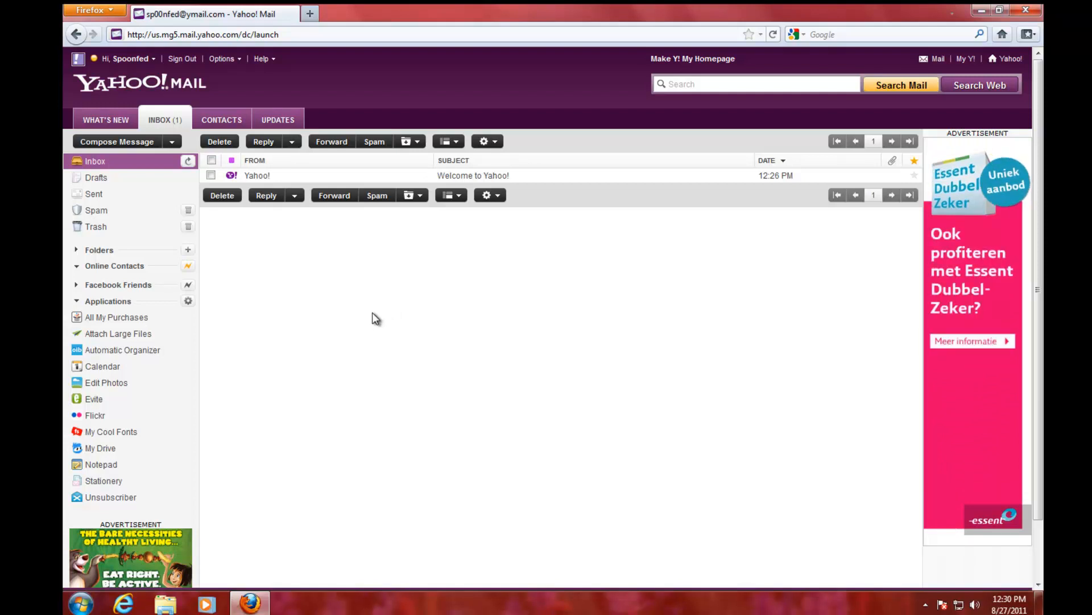
mouse_move(377, 310)
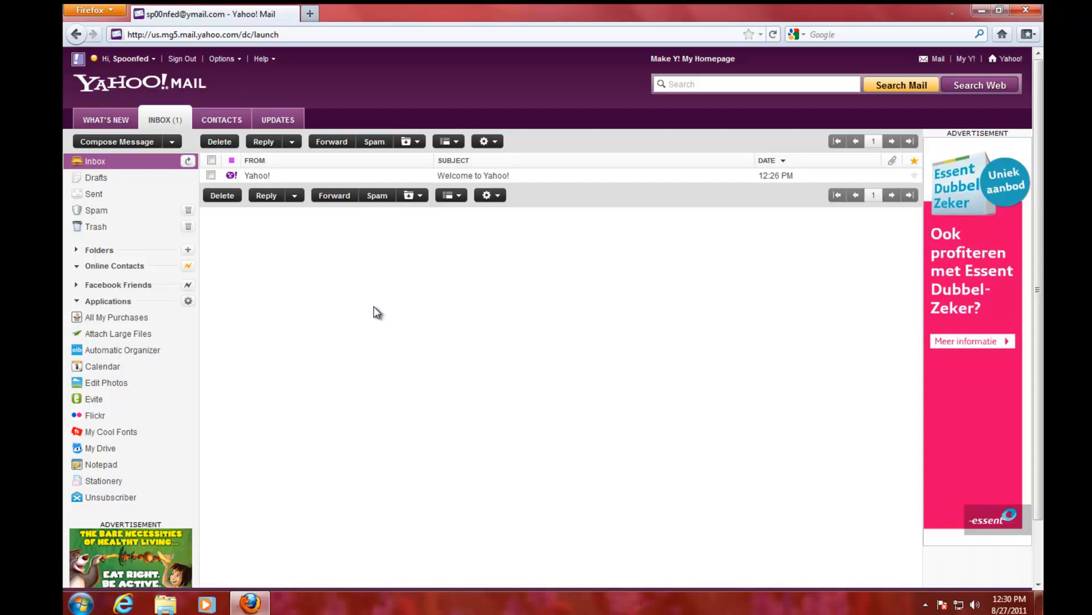